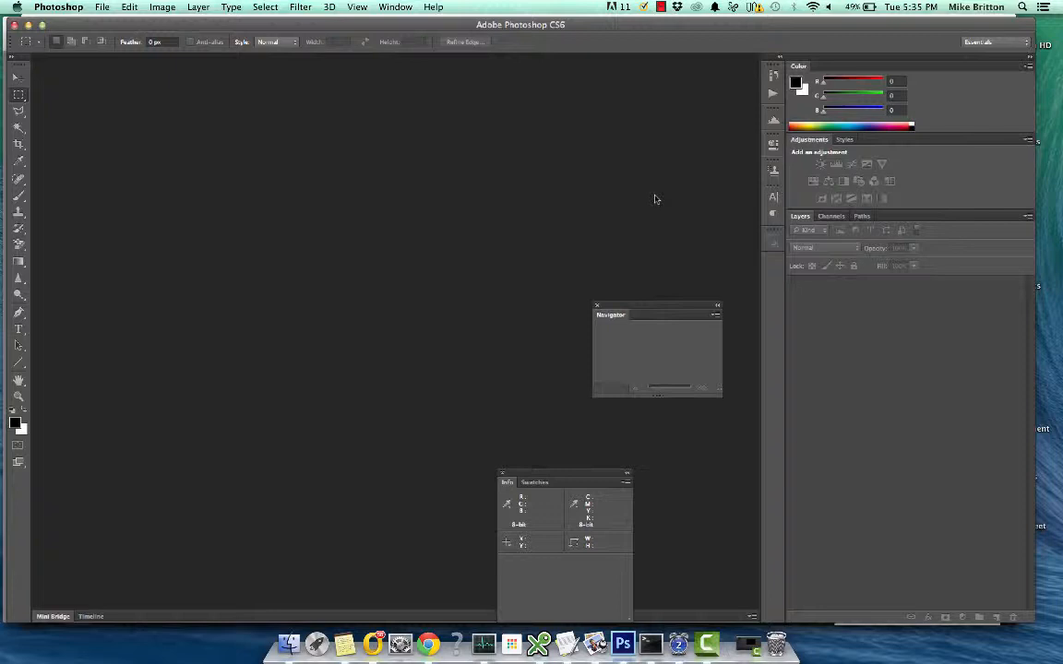
mouse_move(447, 188)
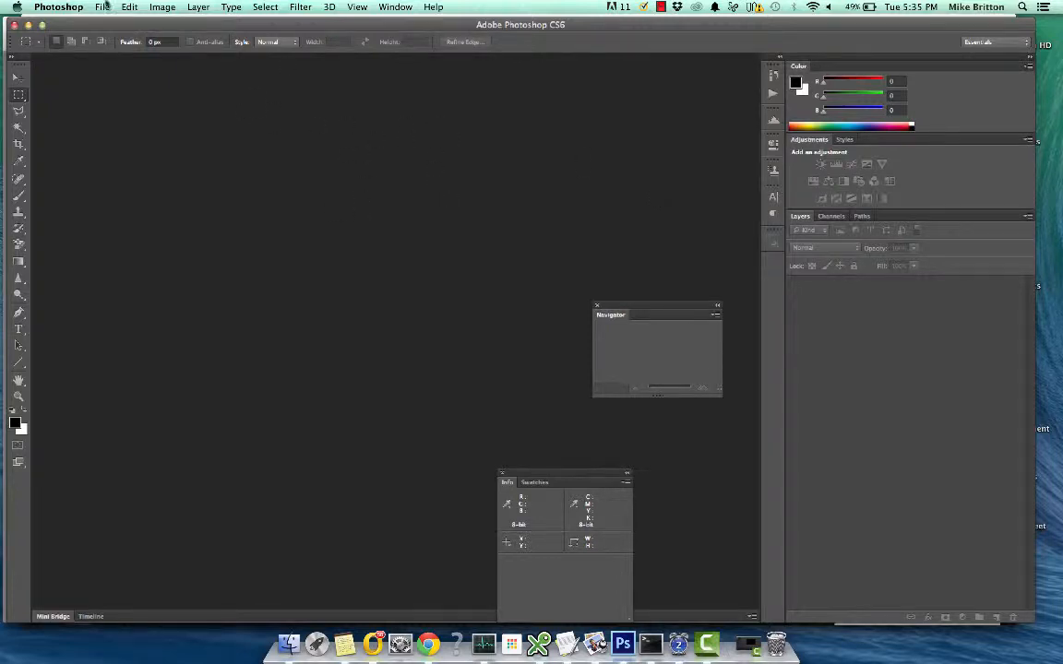
Create a new 1024 by 768 pixel document with a transparent background
click(104, 7)
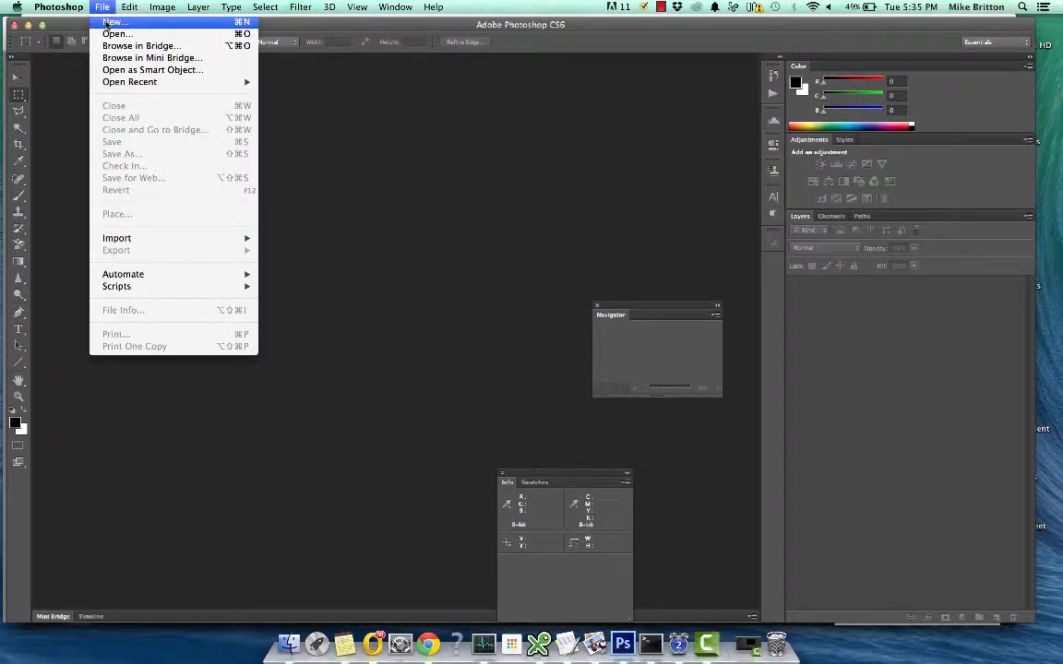
click(114, 22)
text(7)
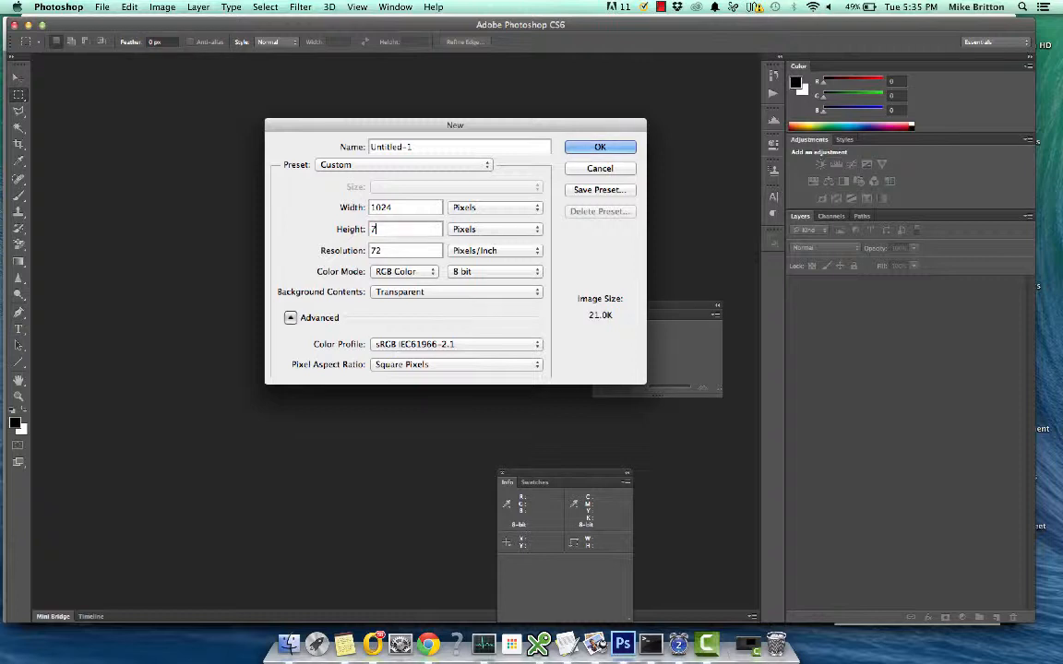
text(68)
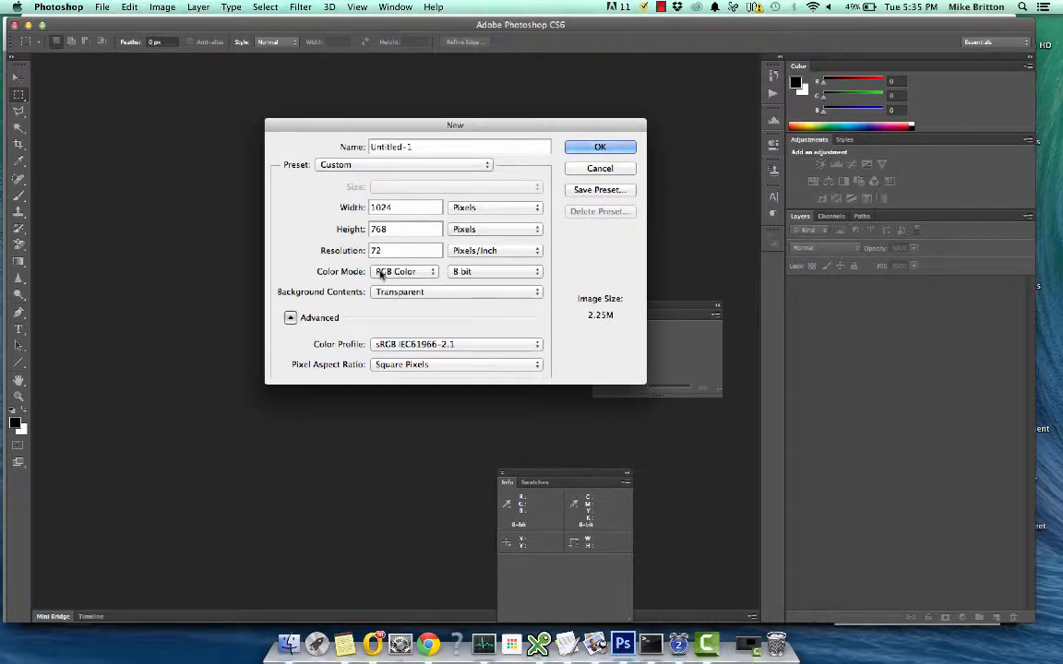
mouse_move(495, 271)
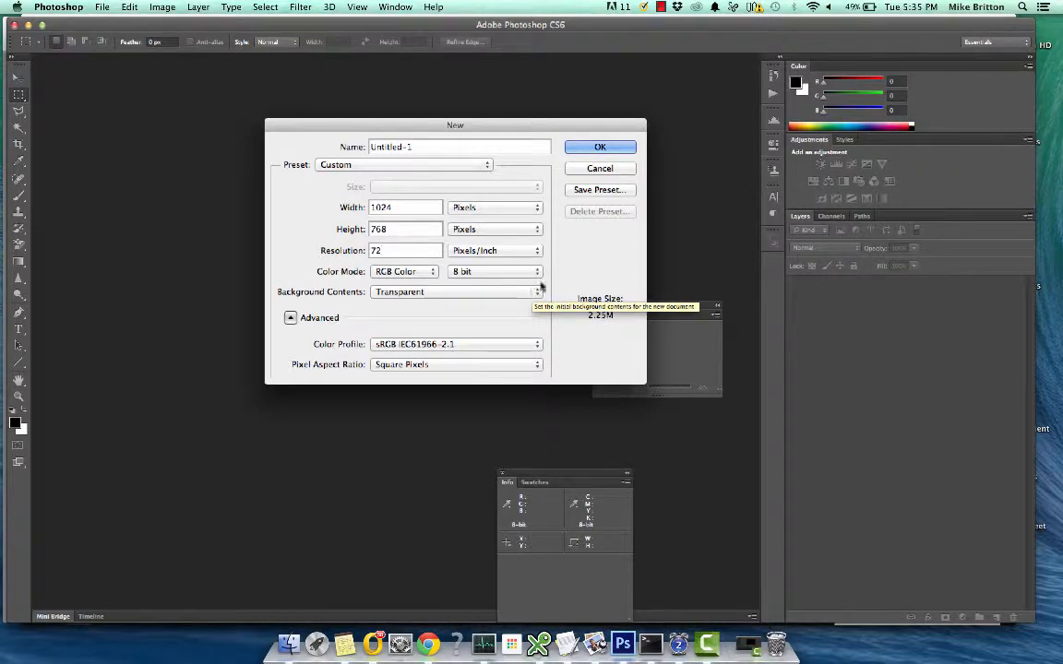
mouse_move(587, 244)
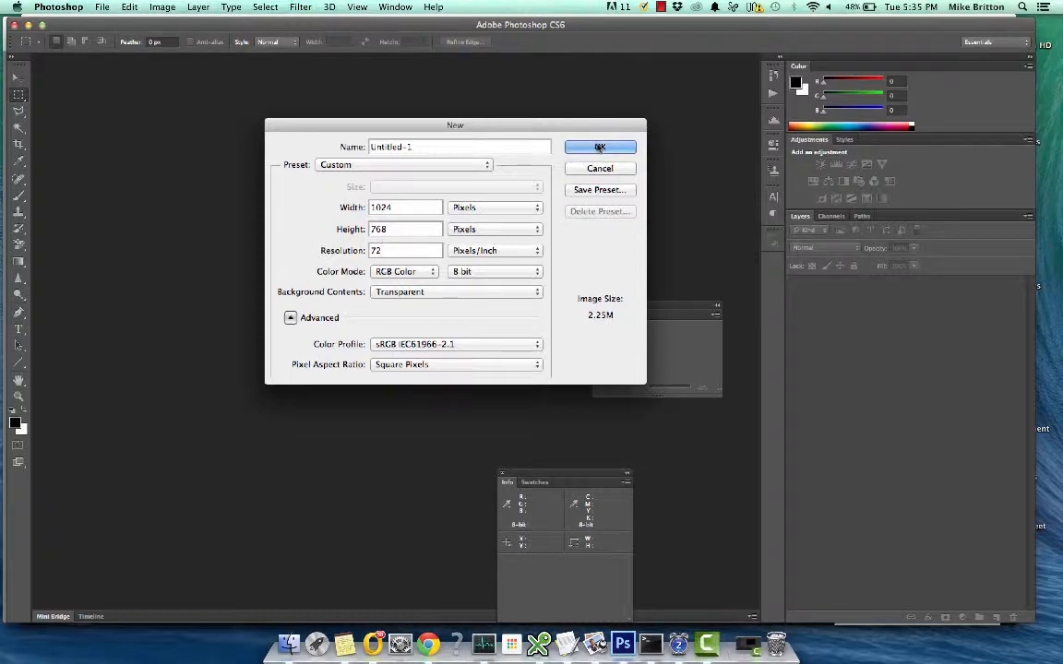
click(600, 147)
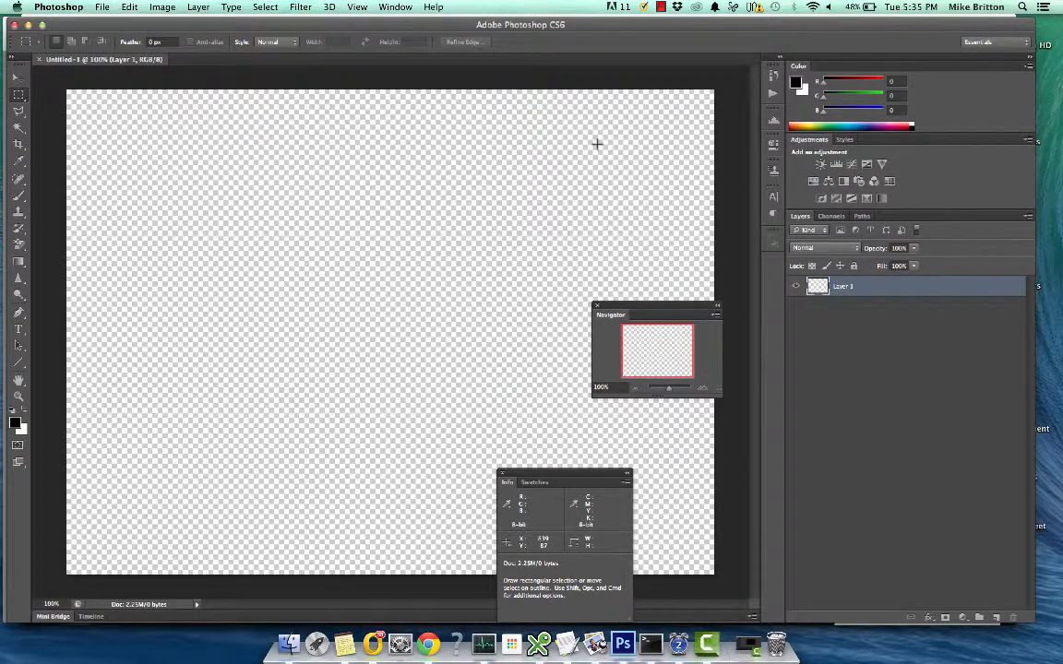
mouse_move(388, 114)
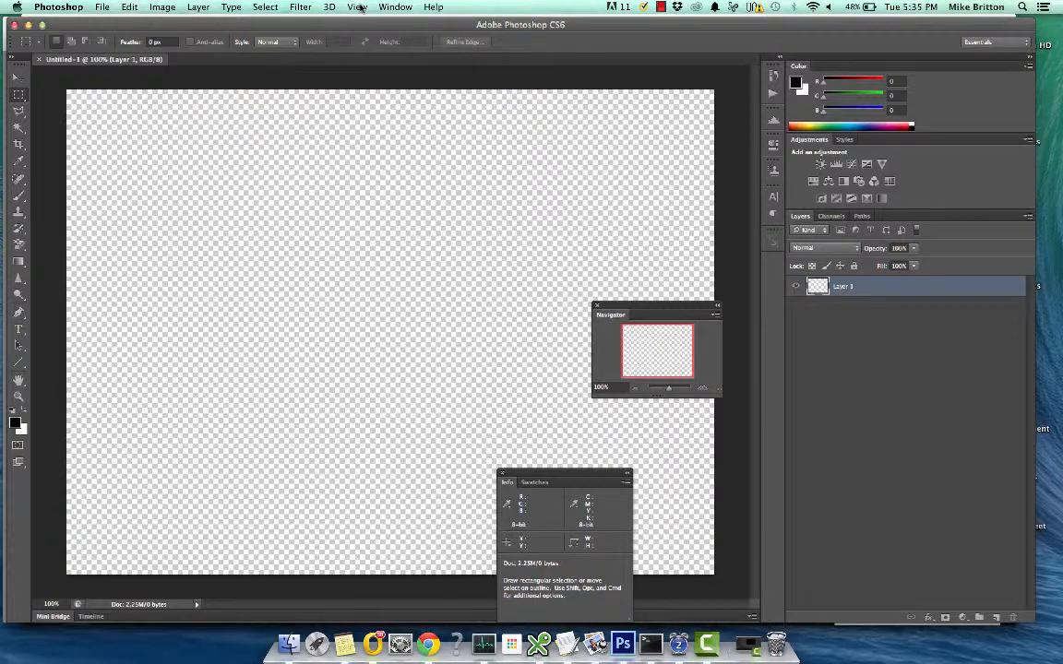
Adjust the canvas view size and add a new empty layer above the first
click(358, 7)
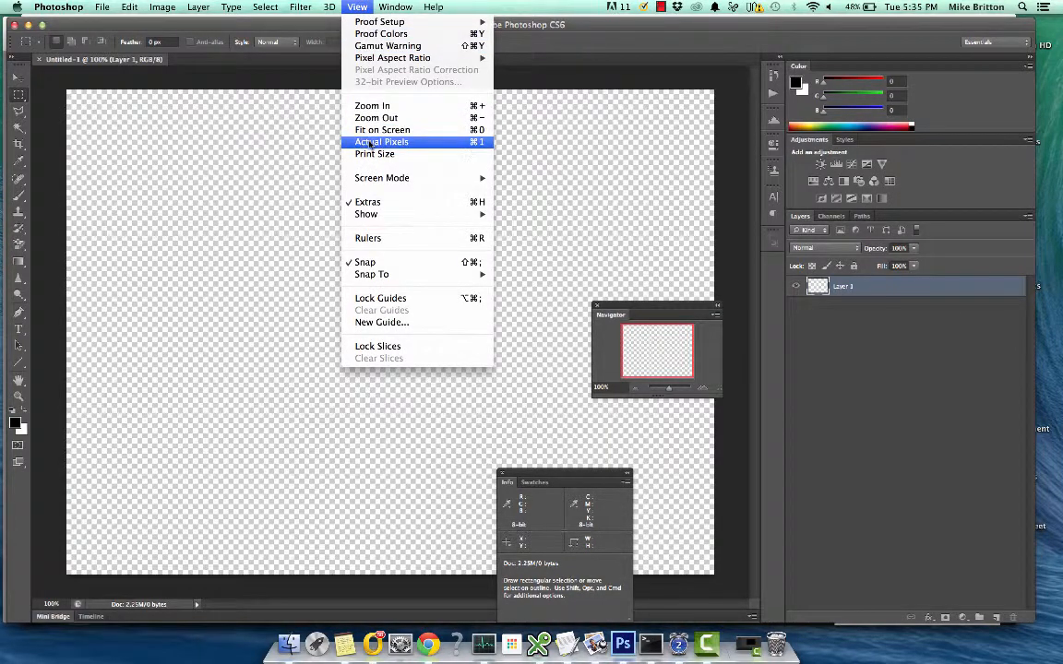
click(382, 140)
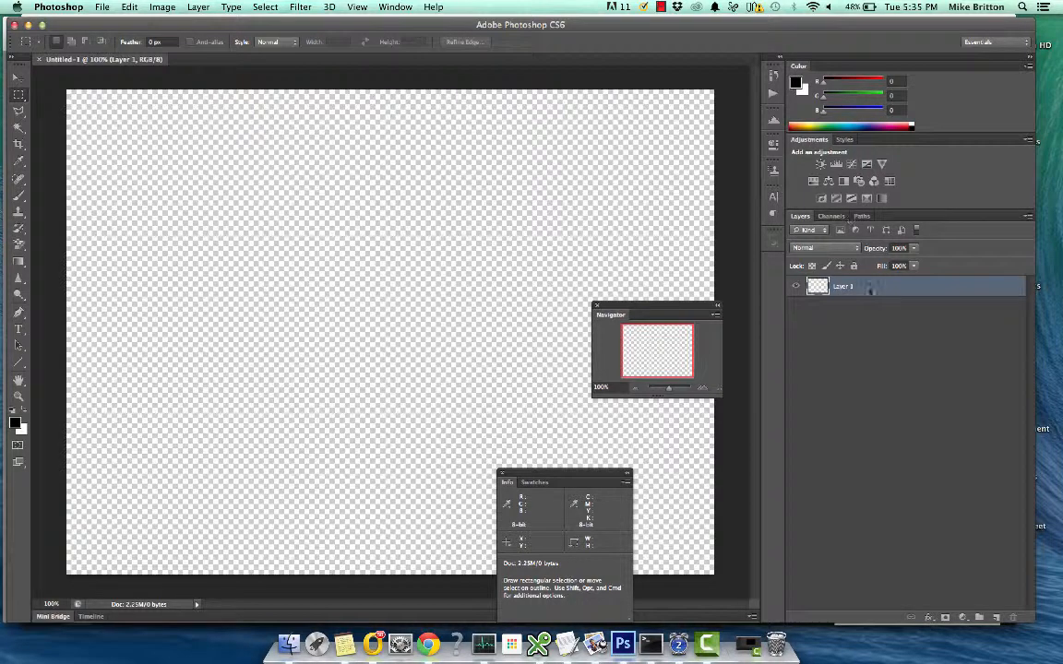
mouse_move(923, 284)
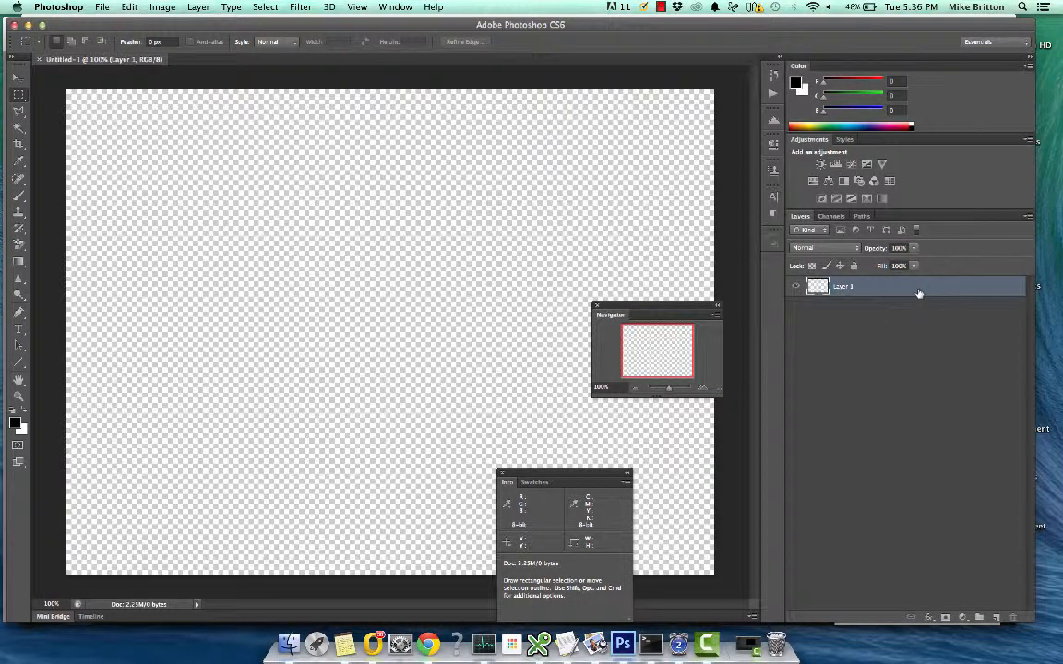
mouse_move(944, 305)
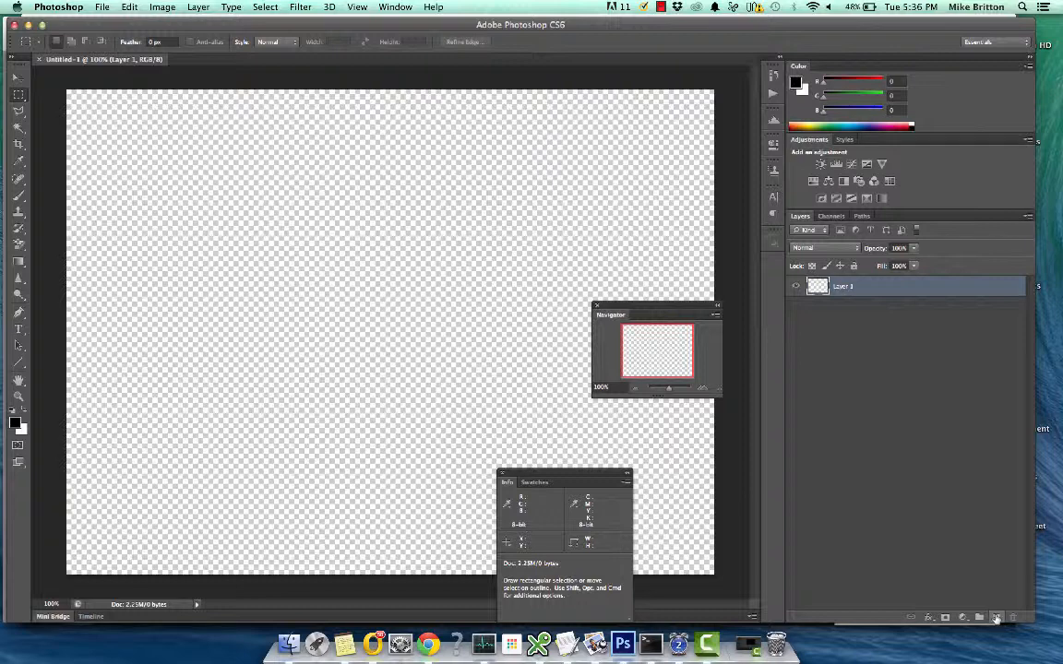
click(995, 616)
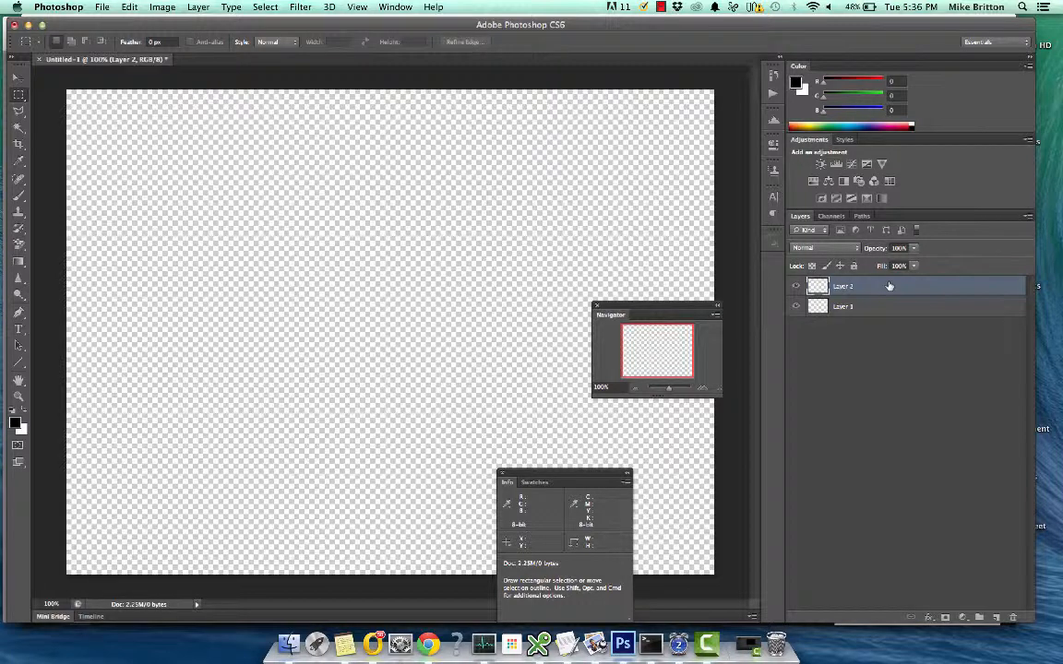
mouse_move(350, 238)
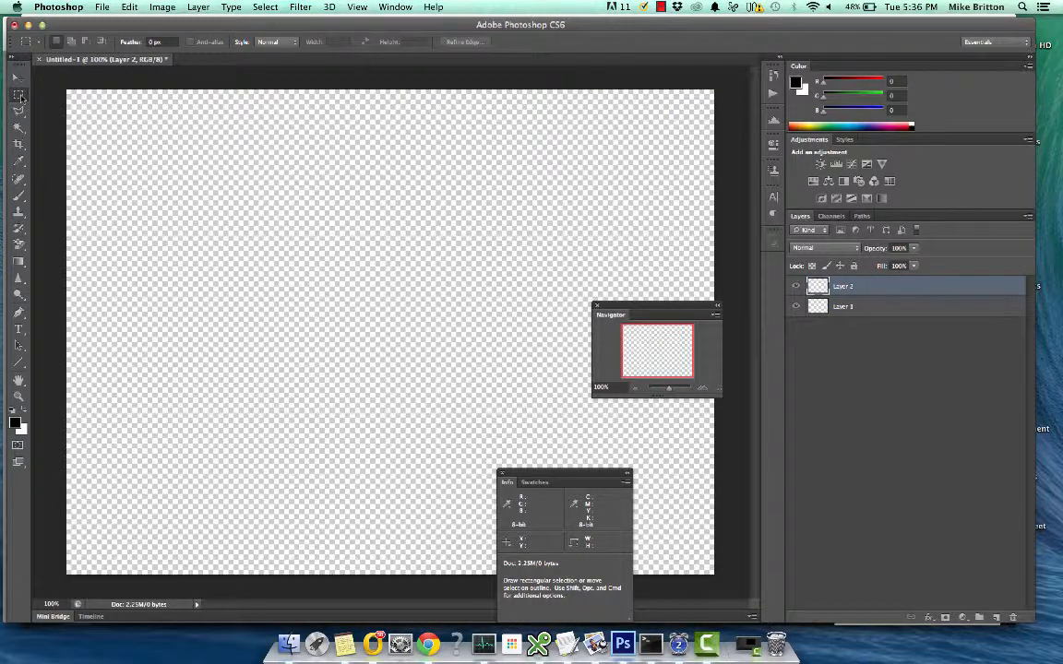
mouse_move(159, 153)
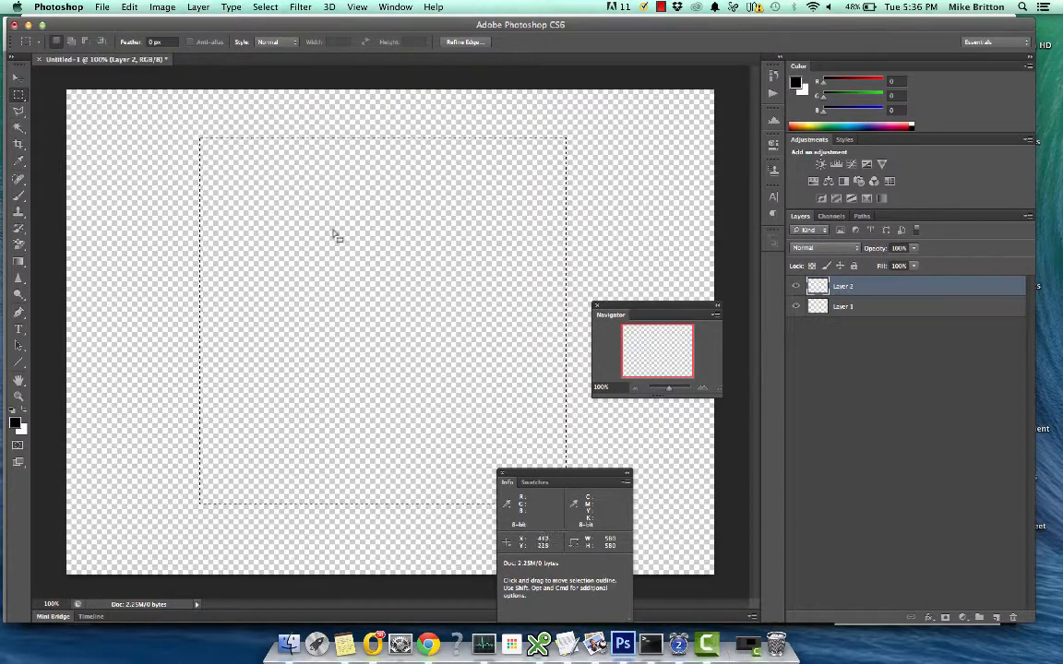
Mark out a square marquee selection centred on the transparent canvas
drag(336, 236, 304, 269)
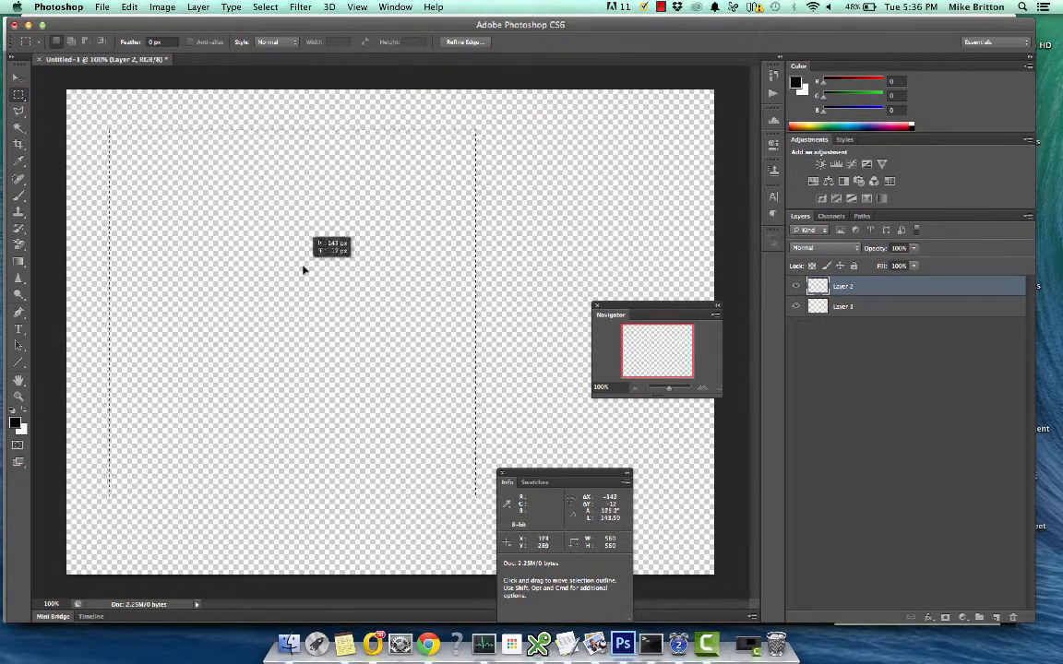
drag(304, 269, 410, 269)
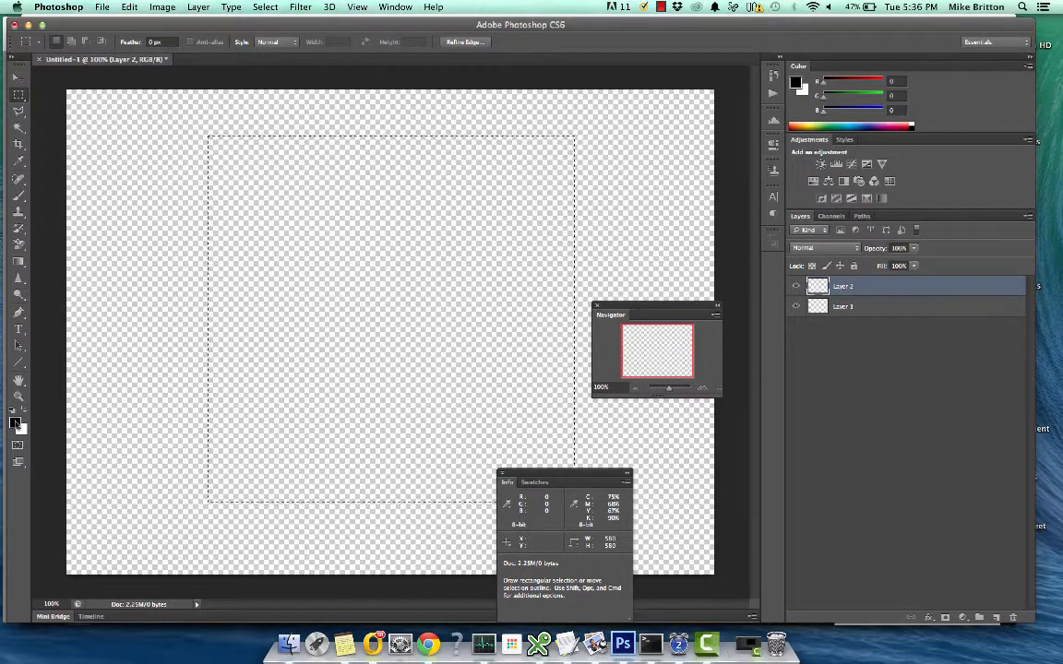
Pick green as the foreground colour and fill the selected square with it
click(14, 424)
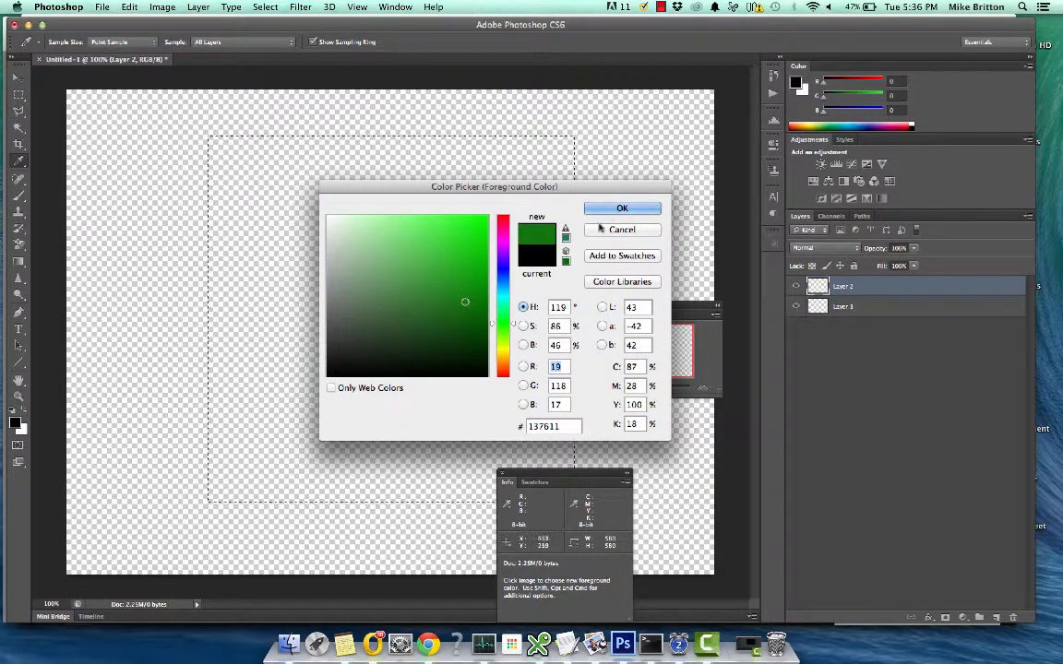
click(622, 206)
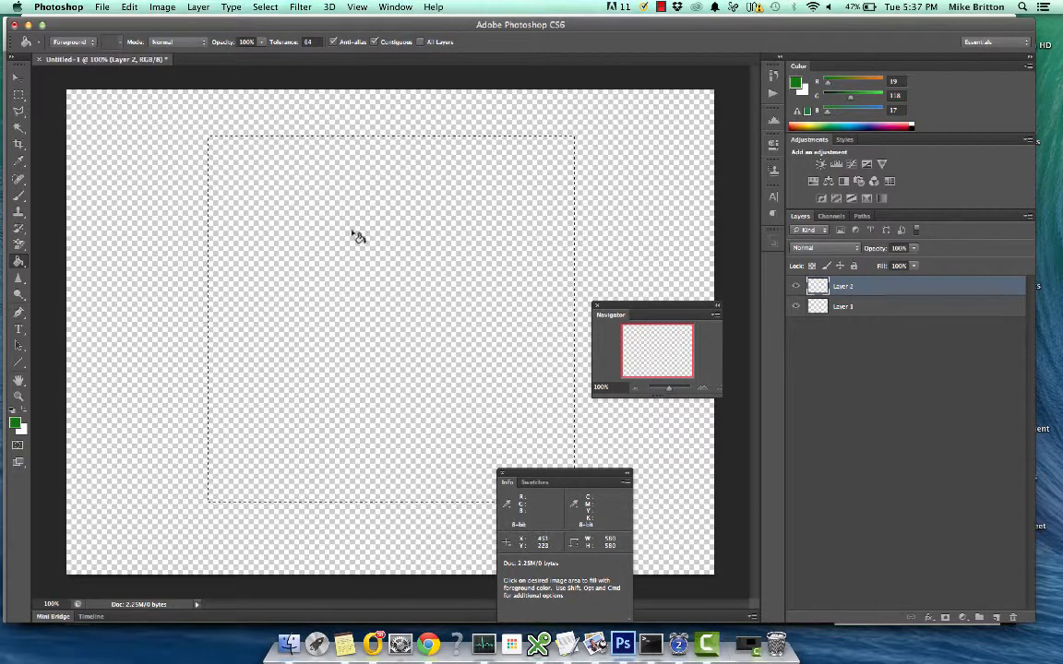
click(357, 236)
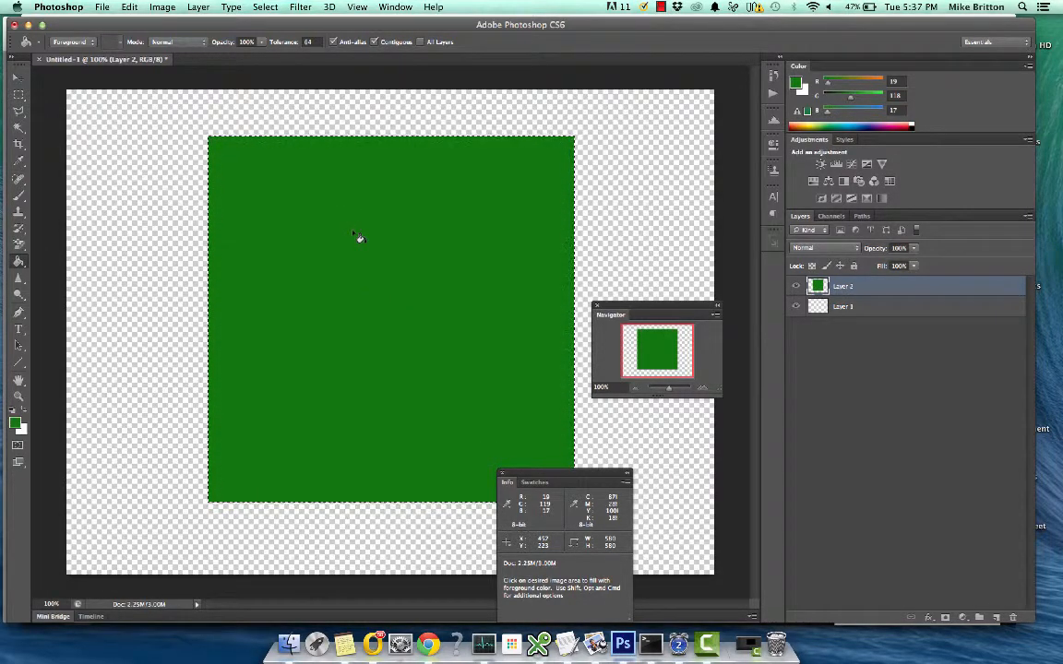
click(266, 8)
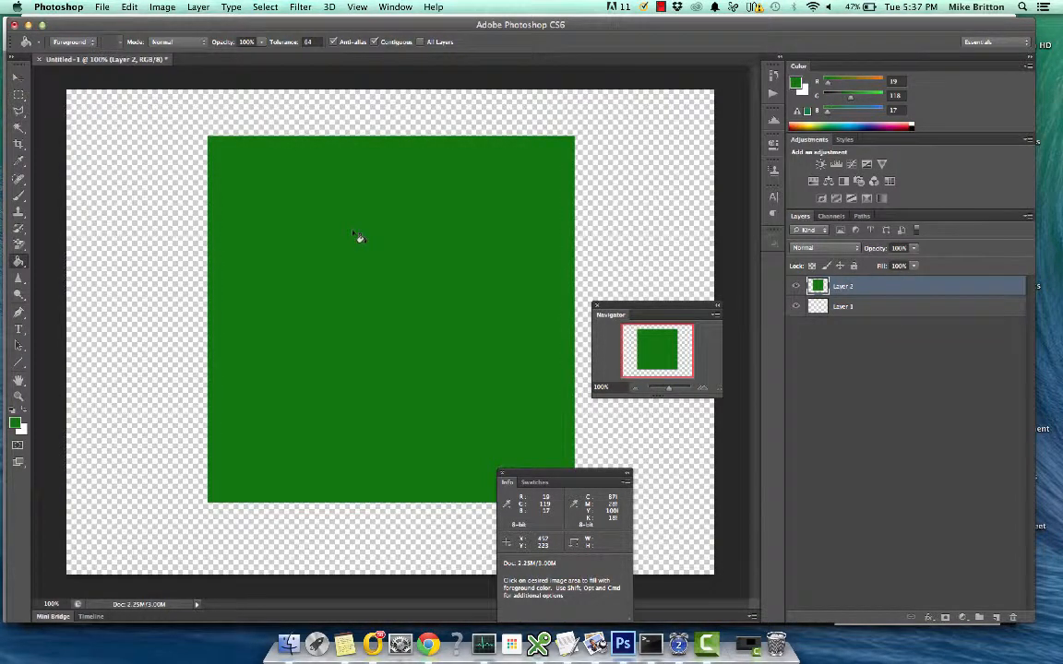
mouse_move(287, 169)
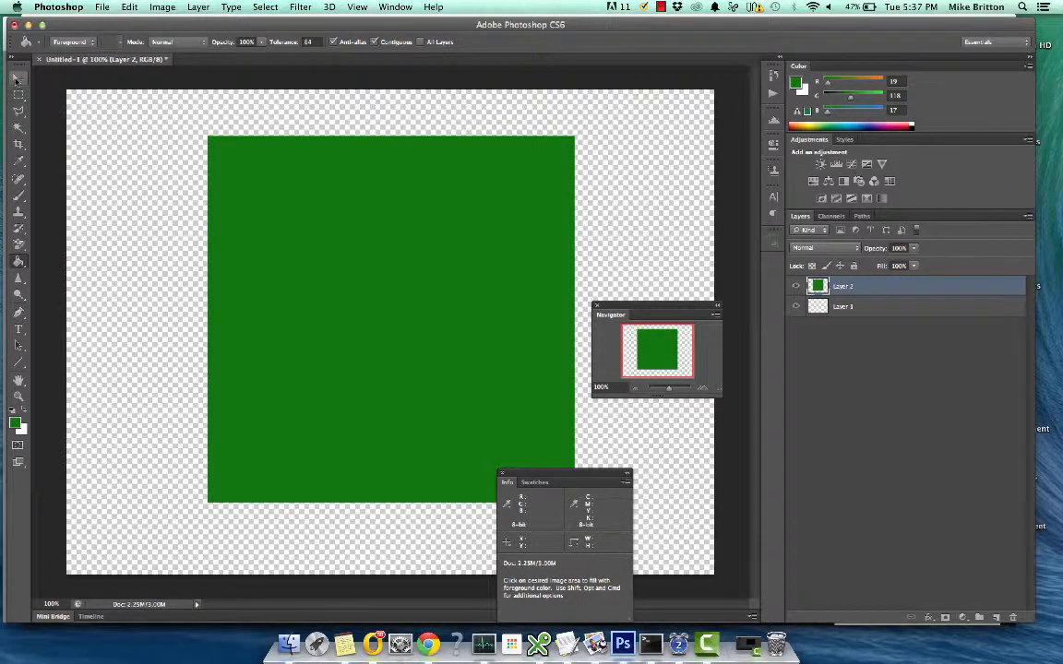
click(18, 77)
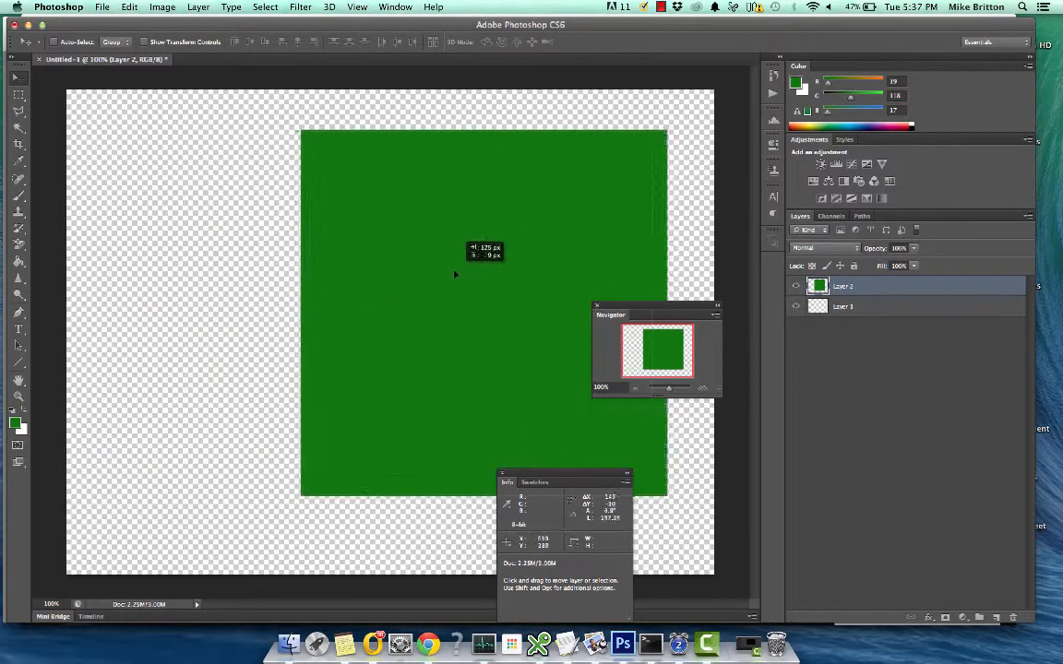
drag(454, 273, 377, 292)
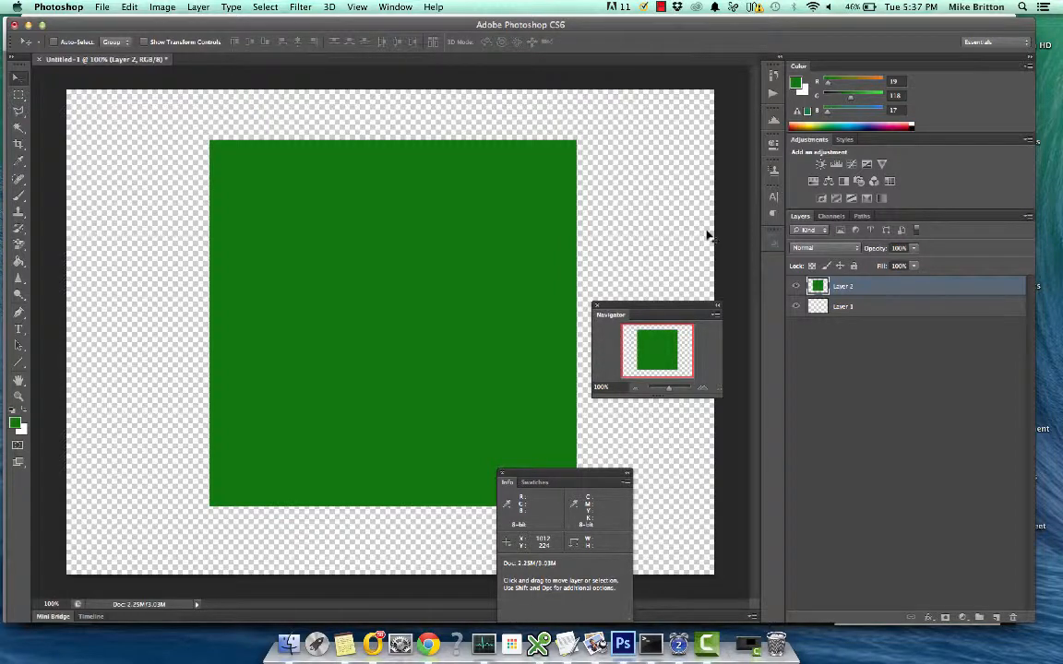
mouse_move(321, 332)
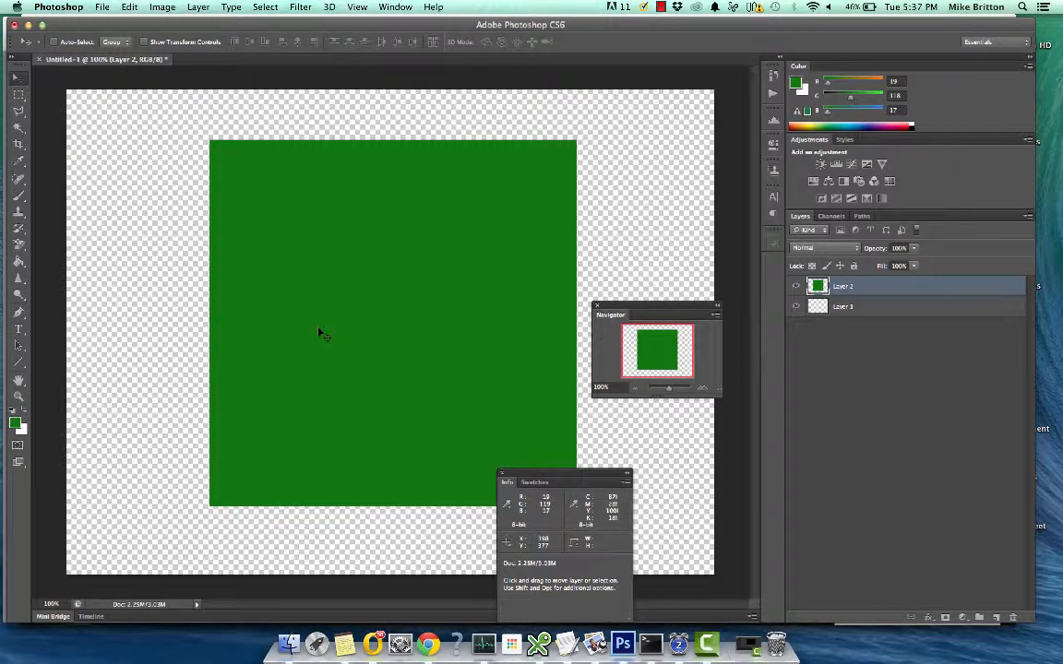
mouse_move(402, 336)
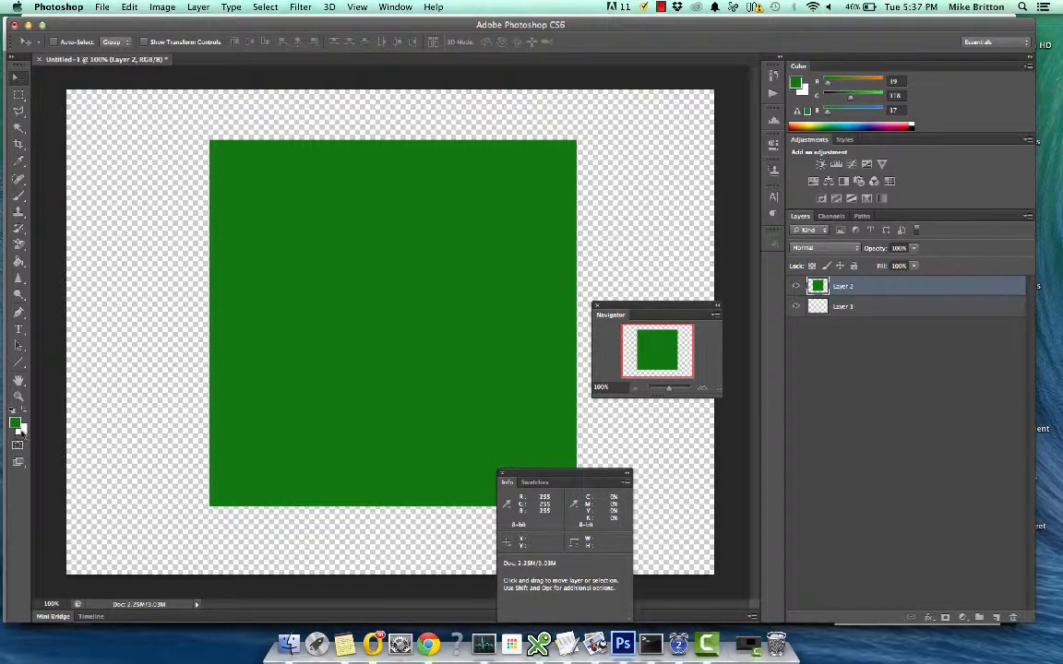
mouse_move(22, 413)
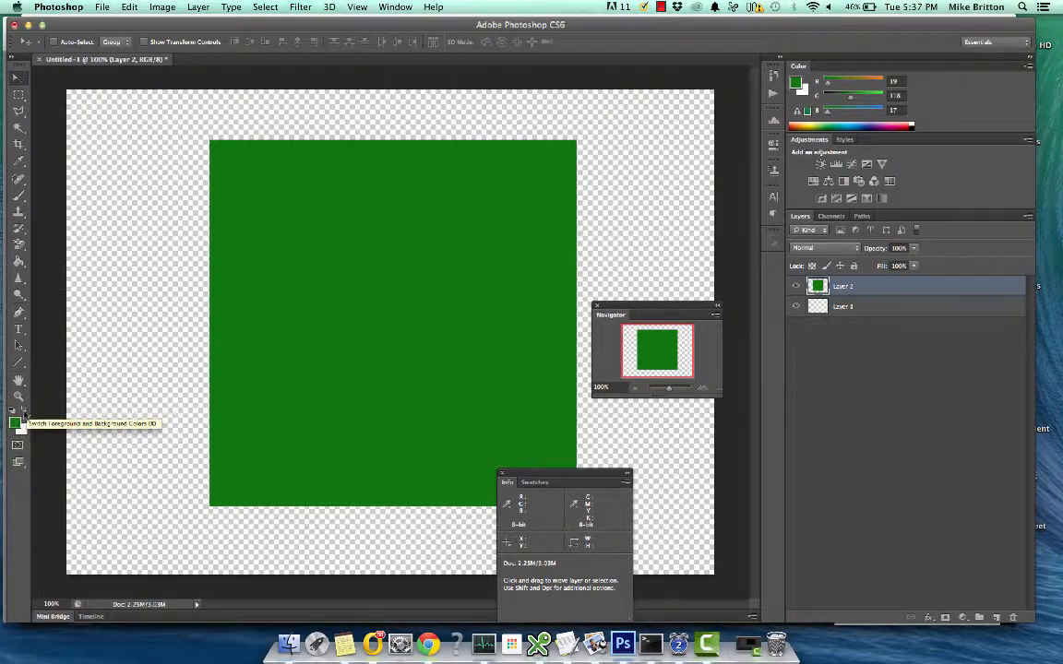
Make white the foreground colour for new content instead of green
click(15, 423)
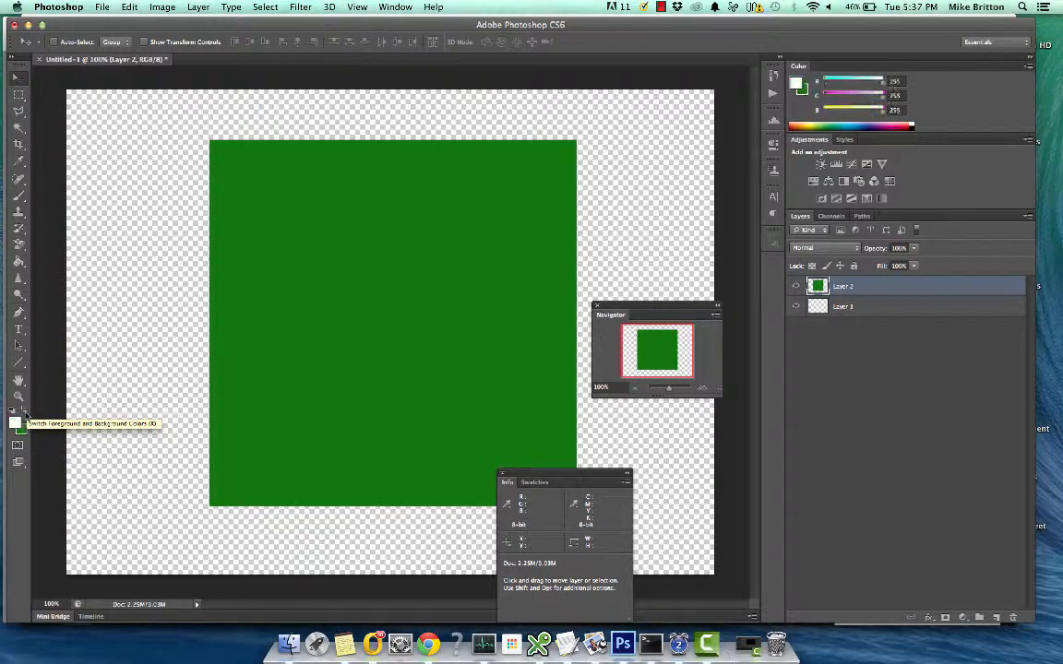
mouse_move(19, 432)
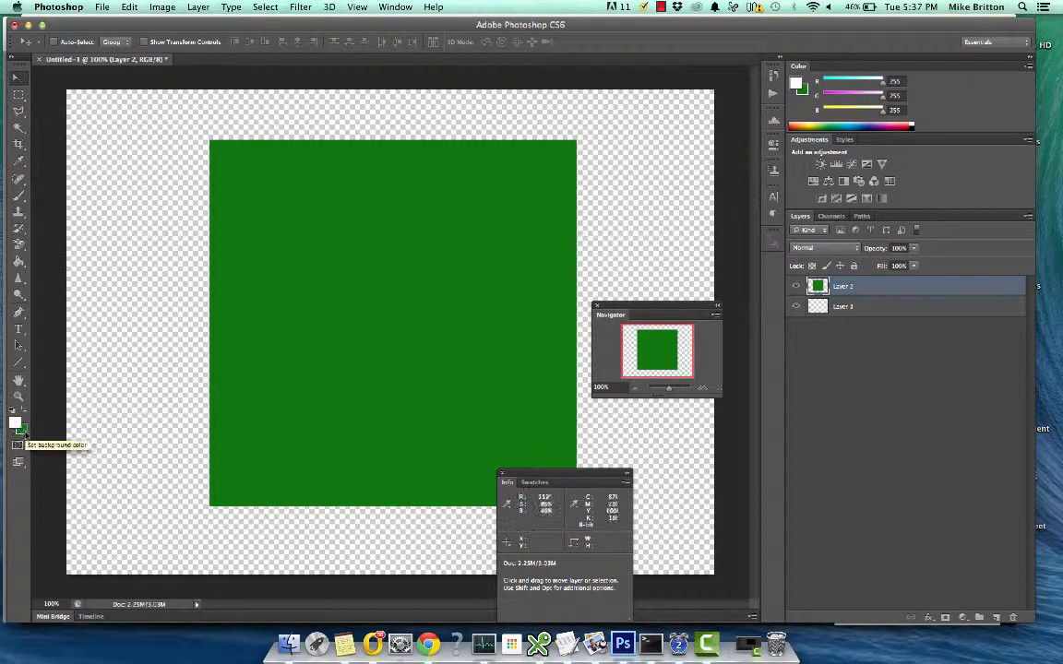
click(15, 423)
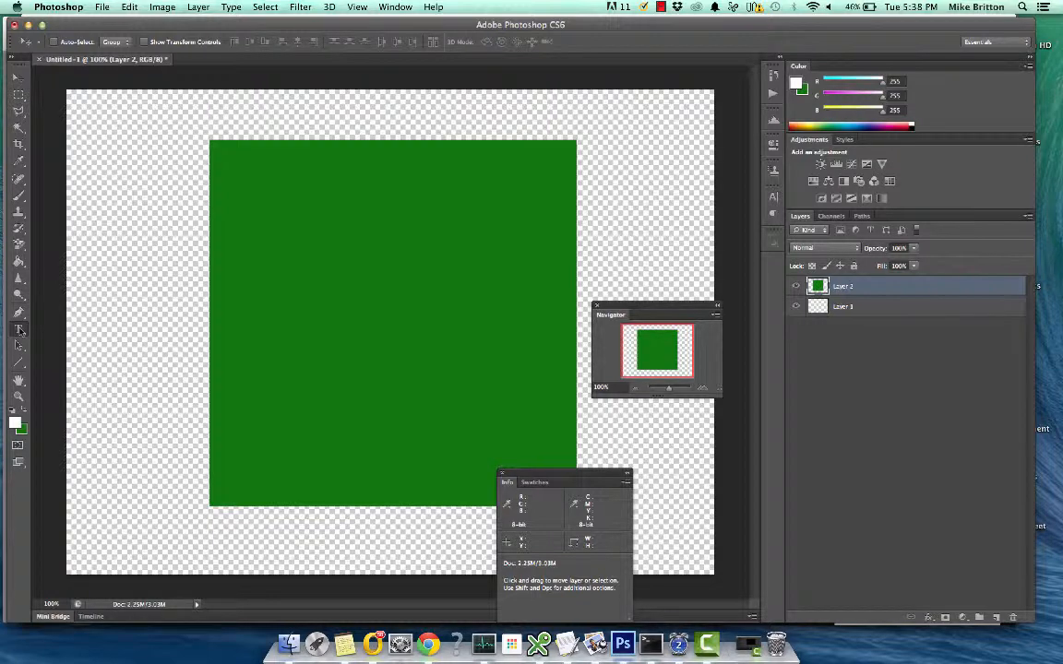
Prepare the Type tool with a chosen point size and typeface for the label
click(19, 329)
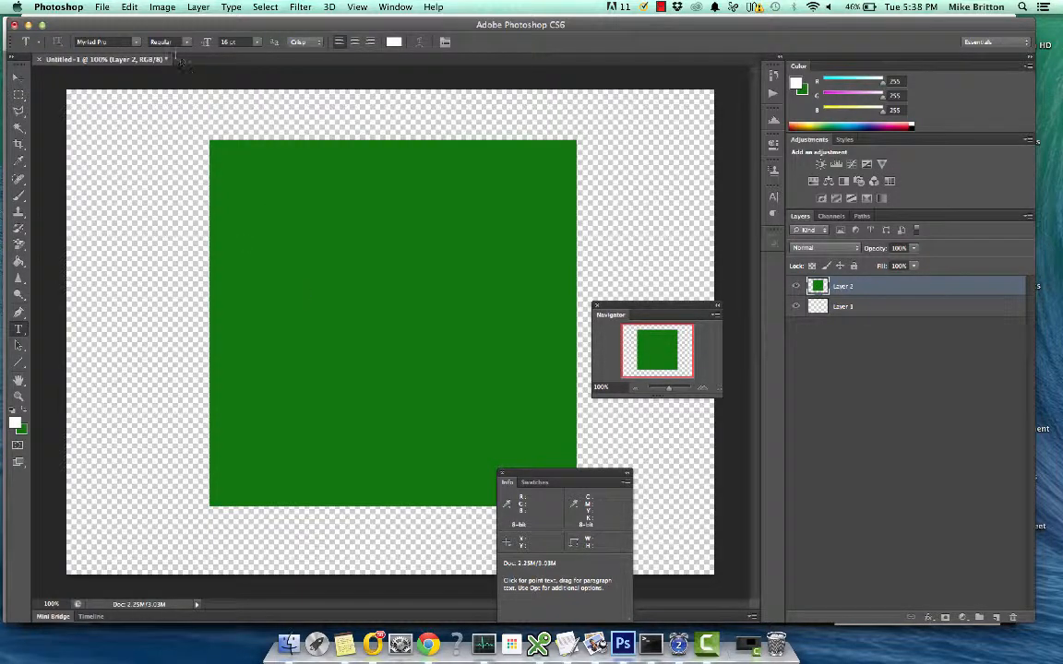
click(229, 40)
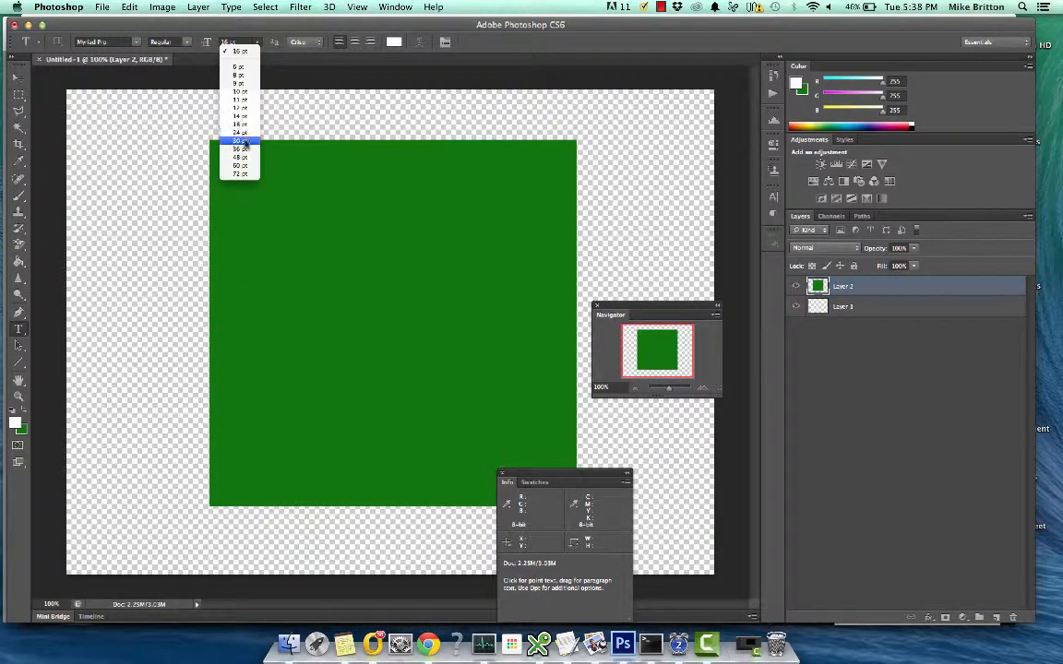
click(238, 141)
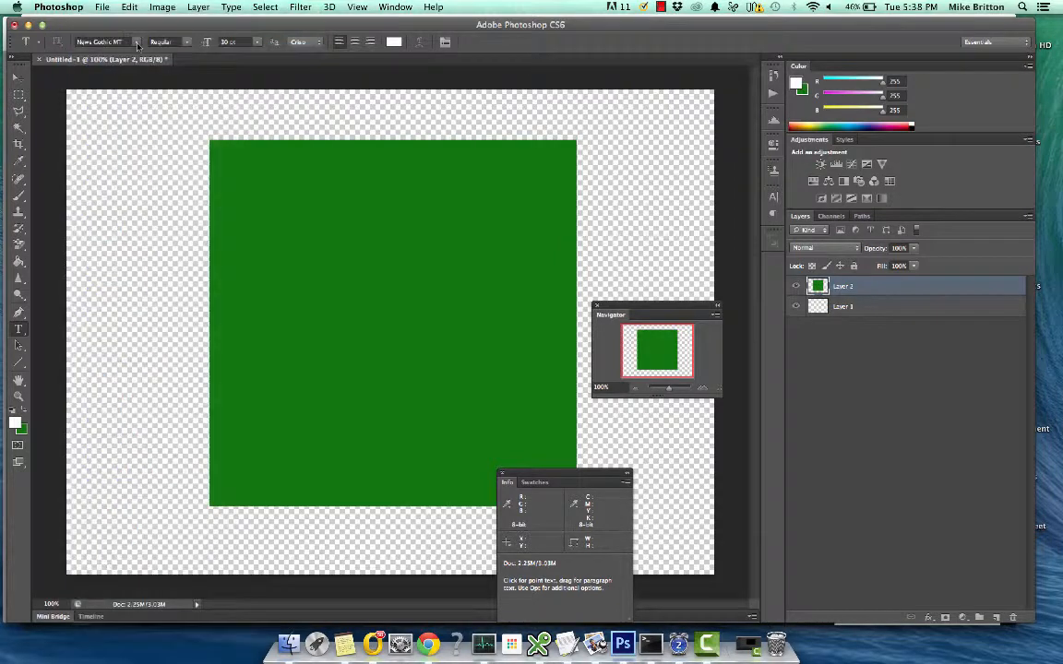
click(136, 41)
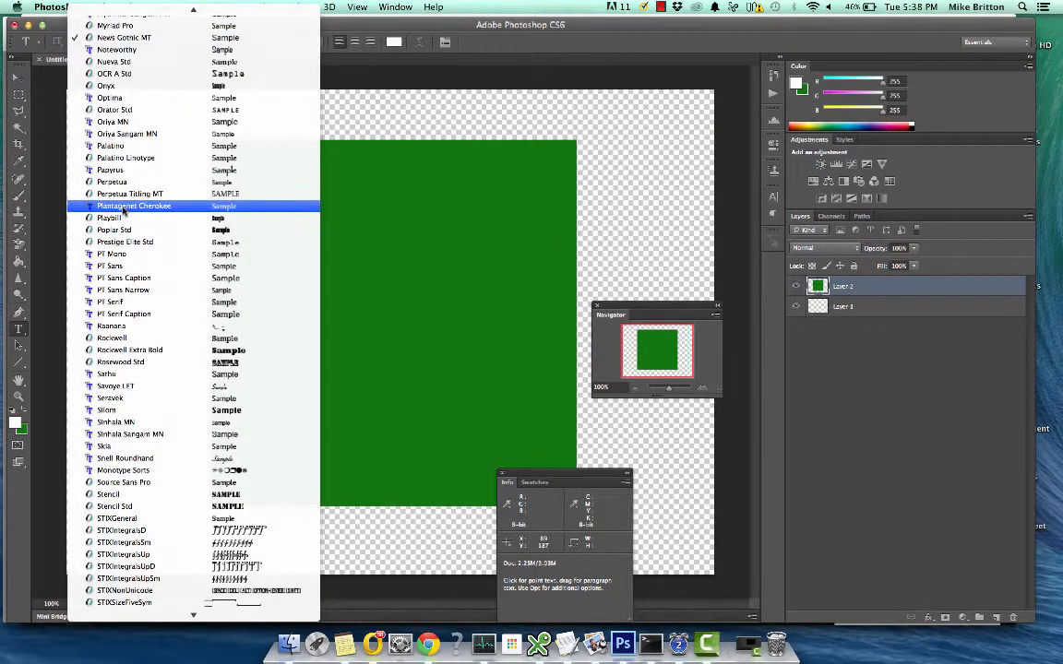
click(124, 37)
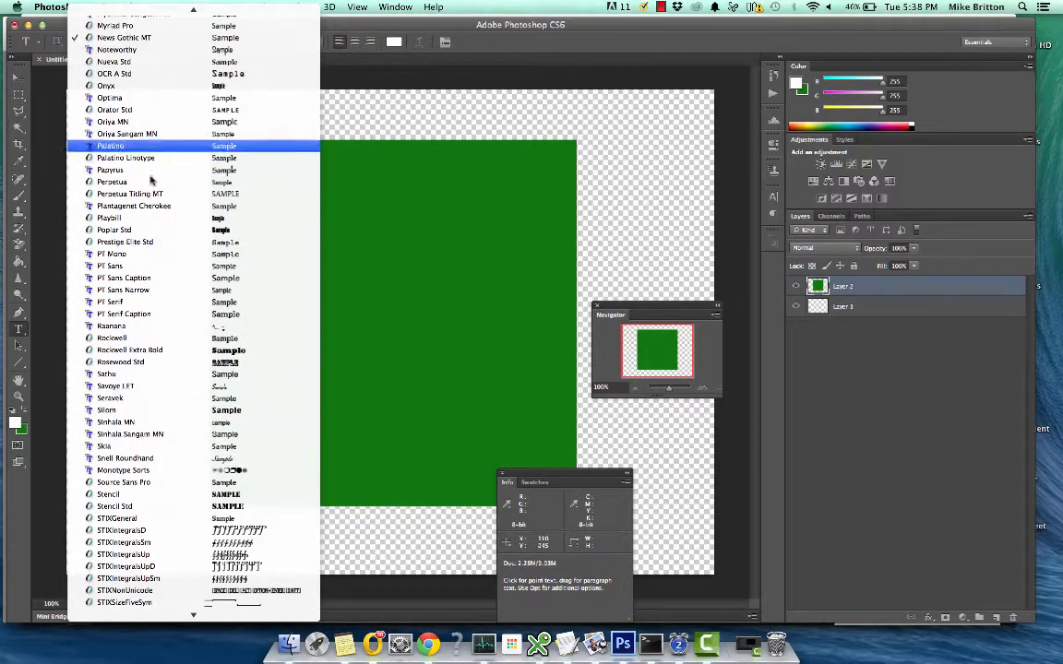
scroll(up, 3)
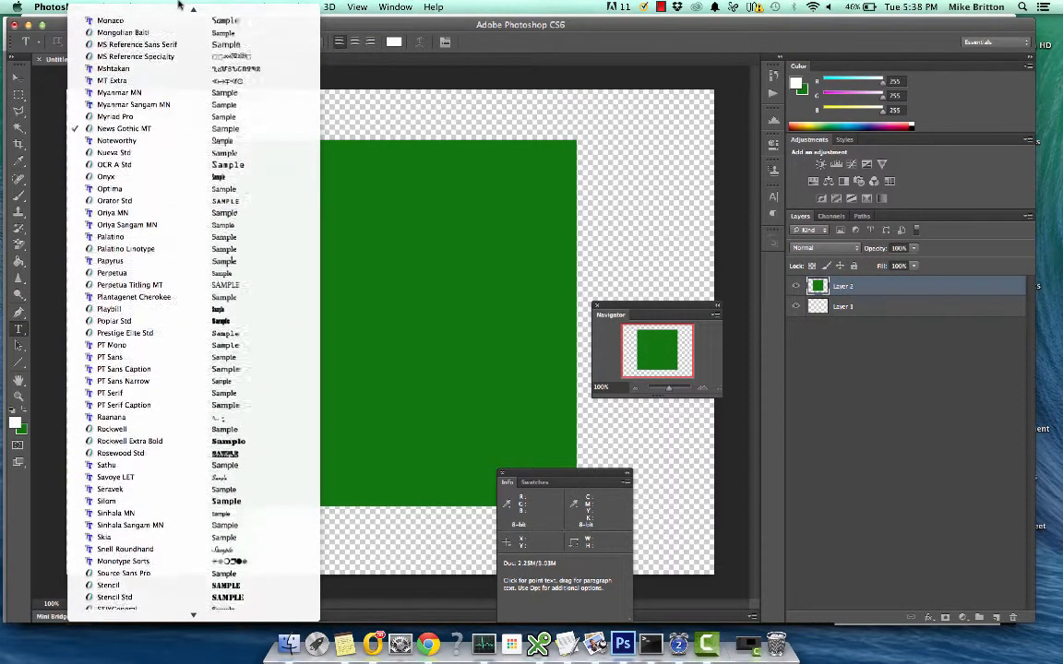
scroll(up, 3)
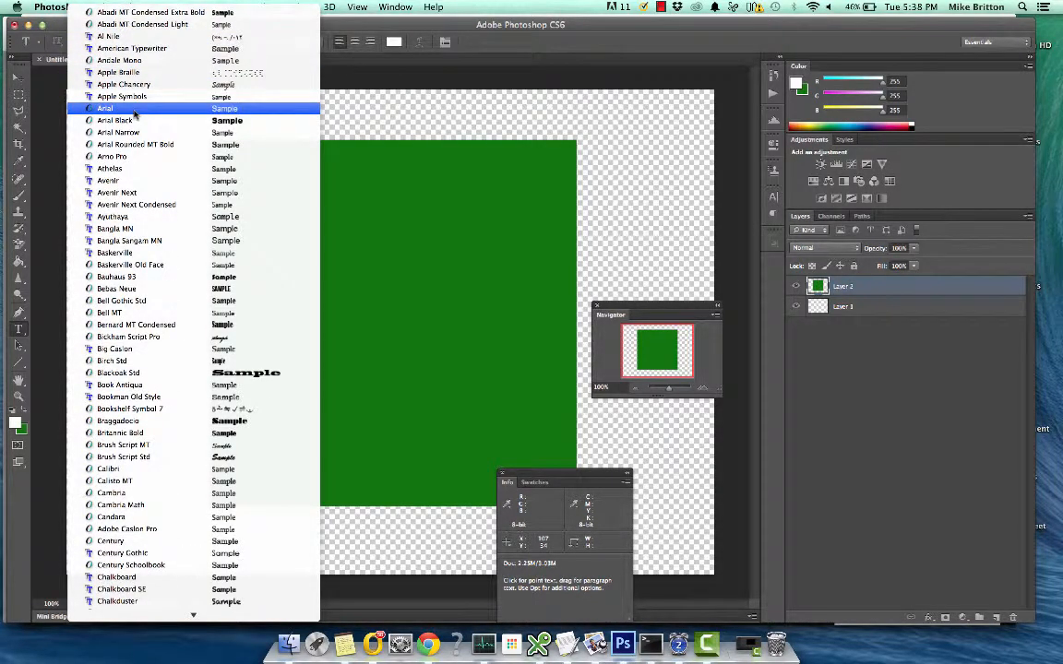
click(103, 107)
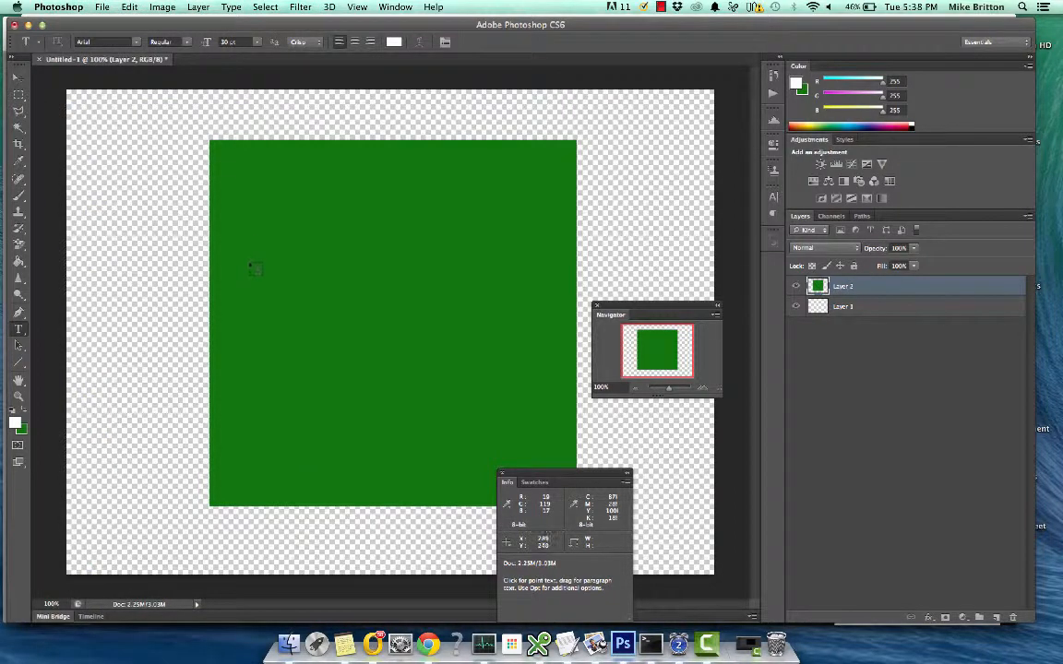
mouse_move(16, 334)
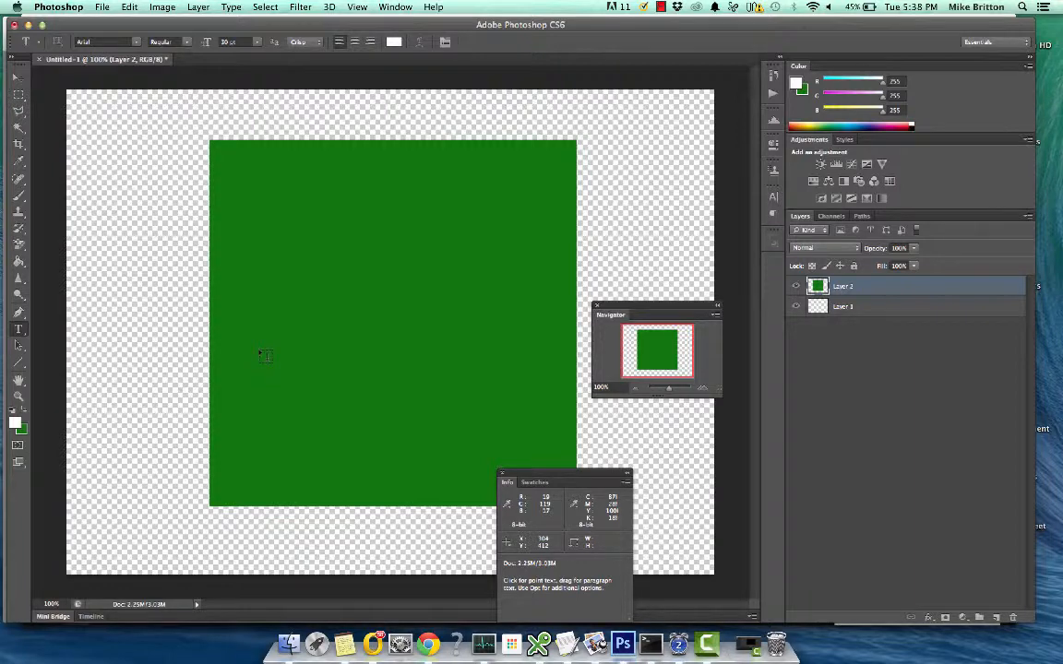
Add white 'Hello World' text on the green square as a new text layer
click(262, 346)
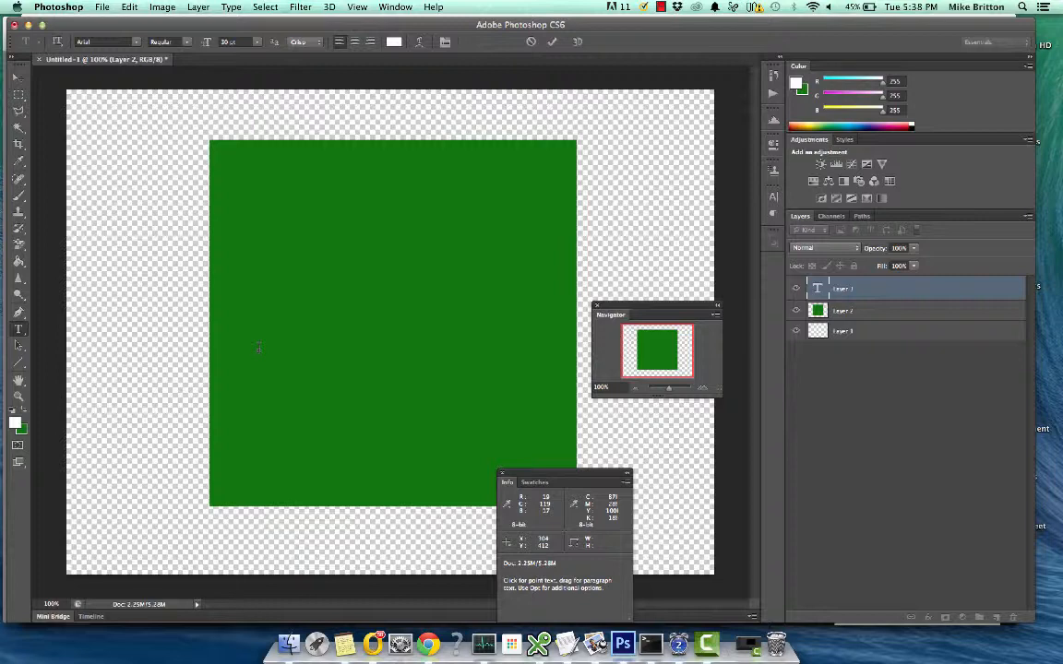
text(Hell)
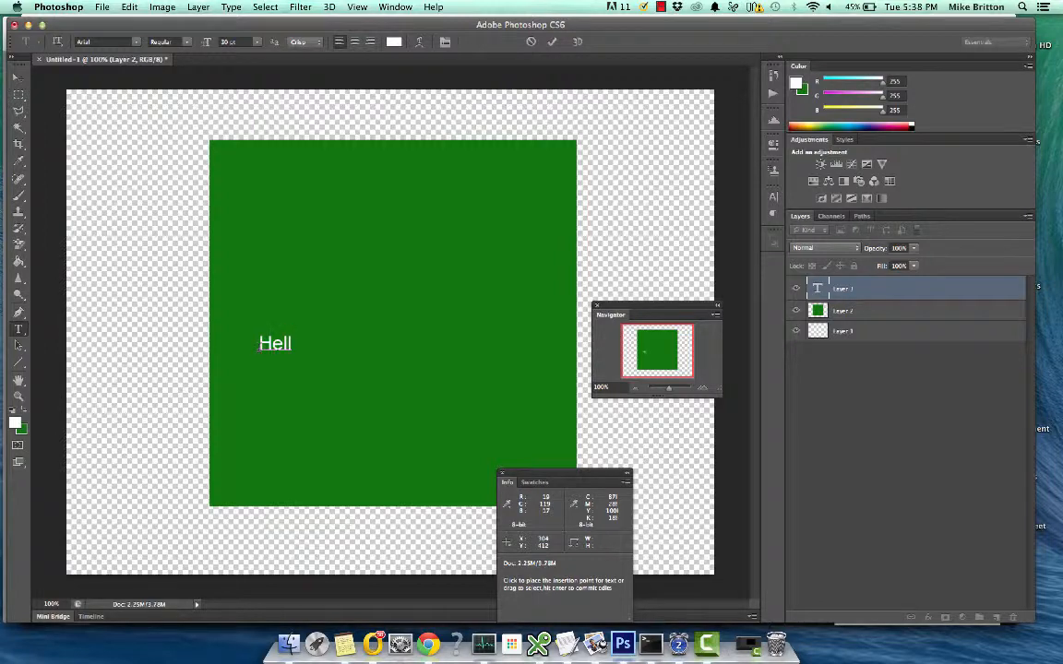
text(o)
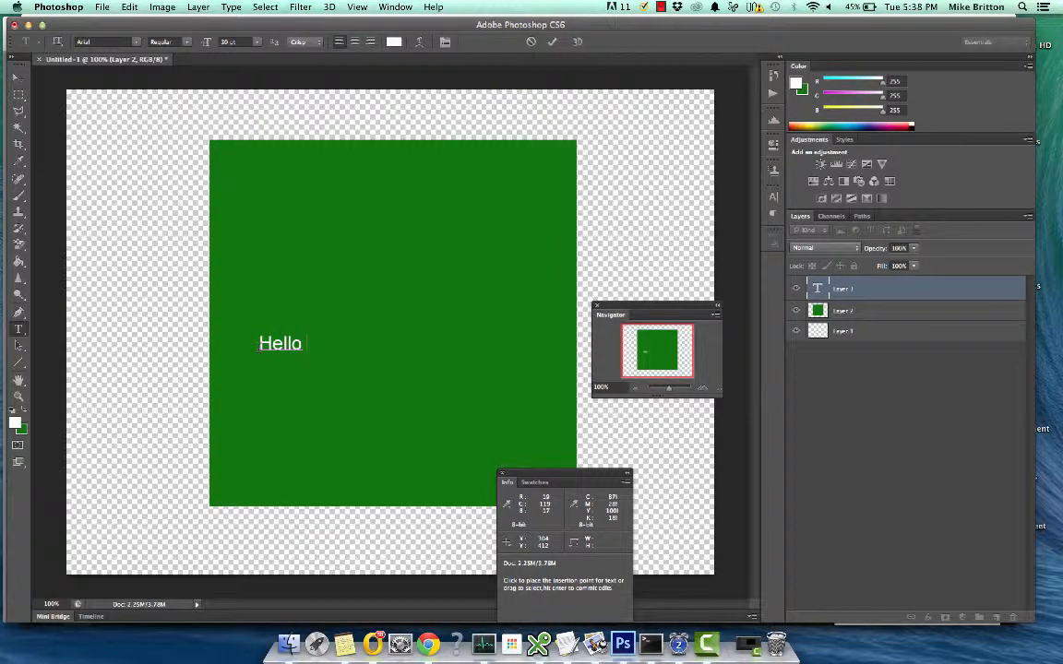
text(World)
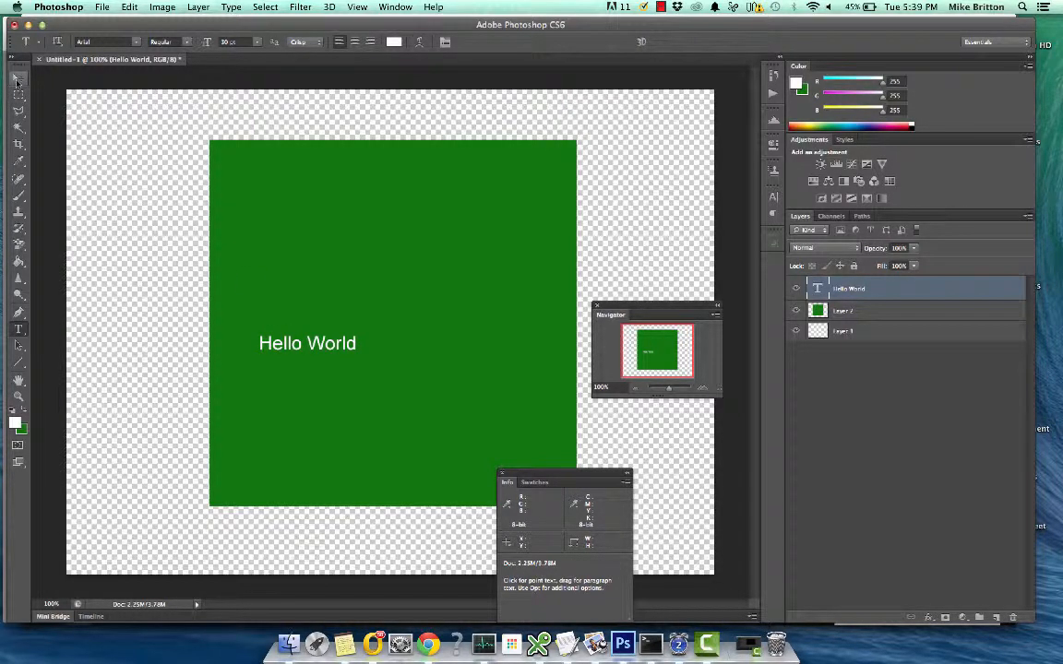
Move 'Hello World' to the square's upper middle and enlarge it
click(17, 81)
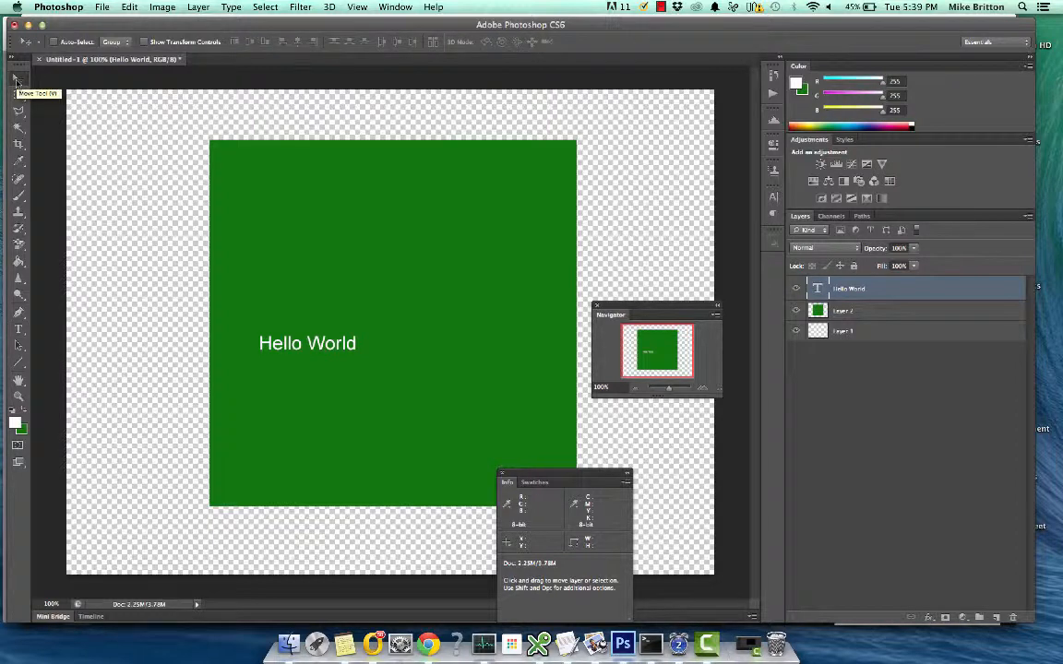
mouse_move(321, 354)
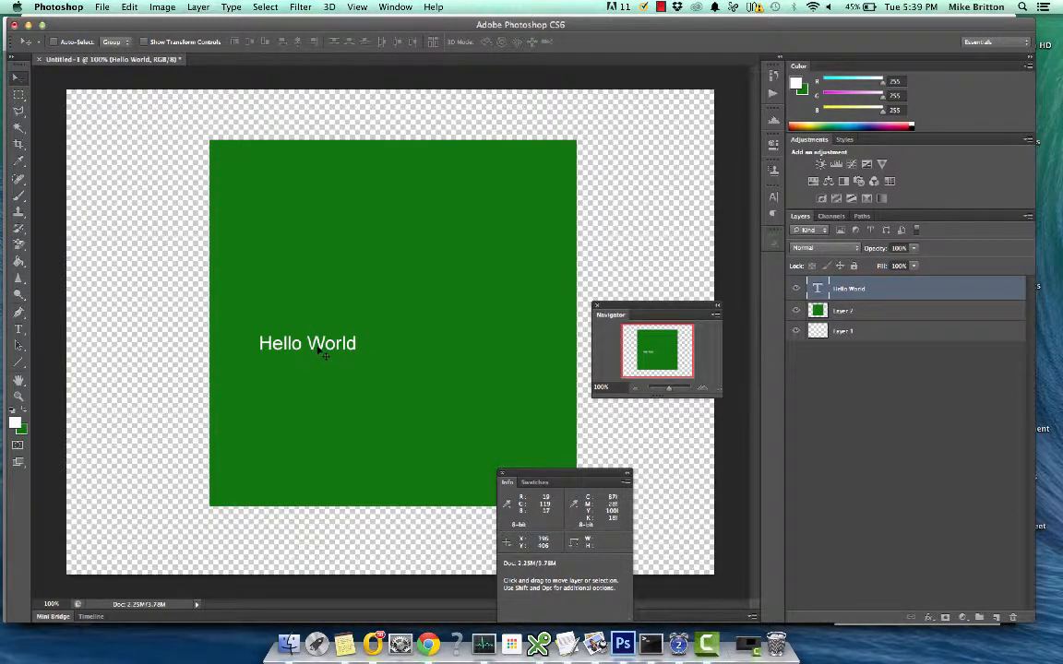
drag(306, 343, 398, 324)
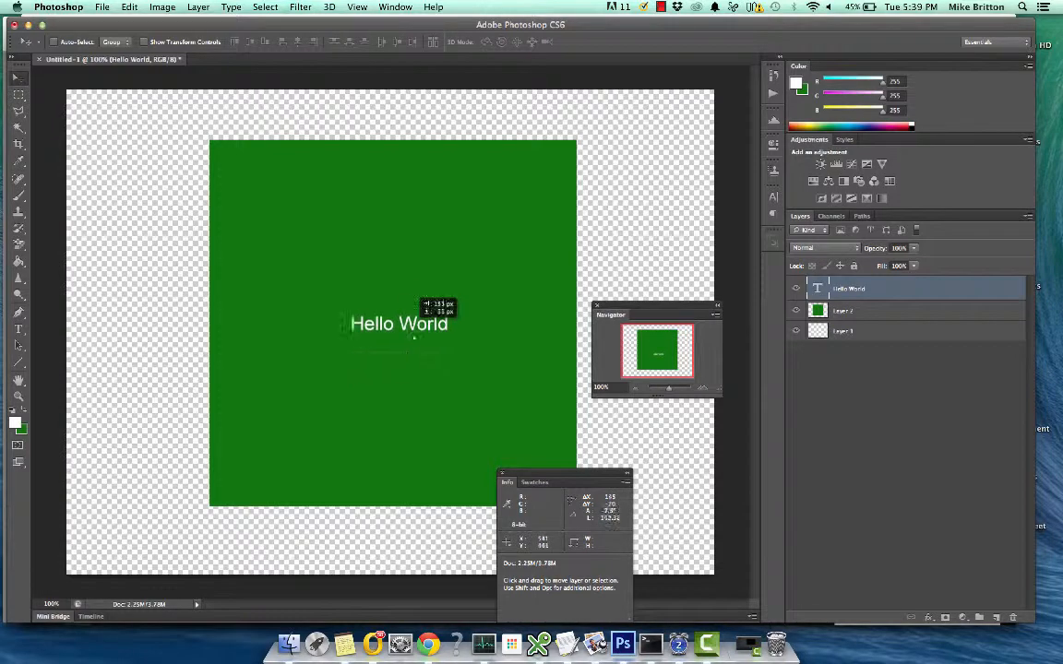
drag(398, 323, 391, 318)
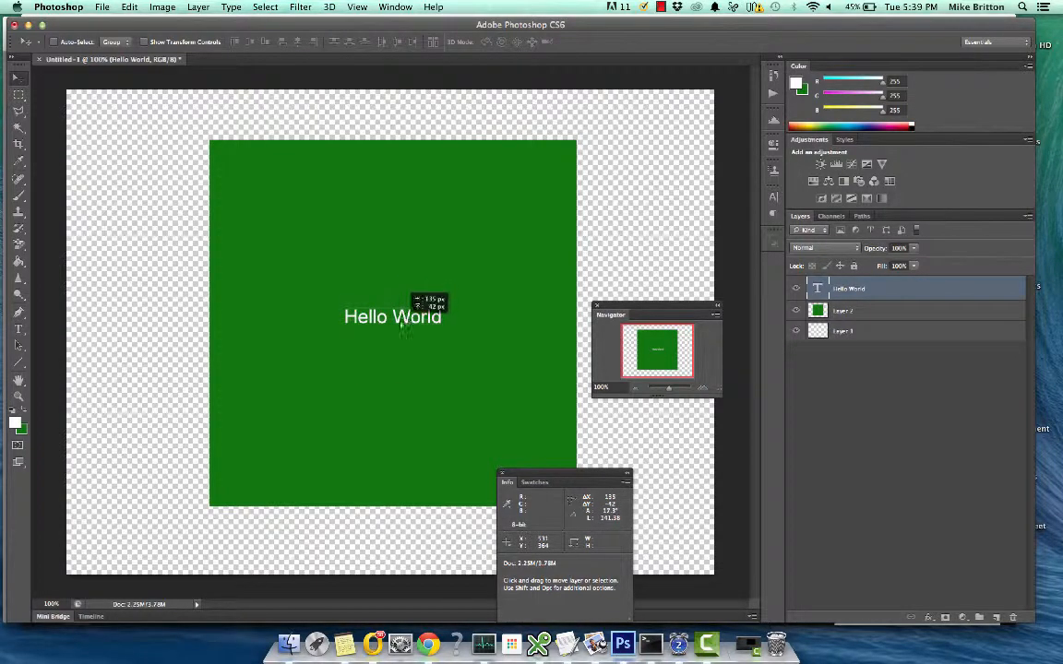
mouse_move(403, 328)
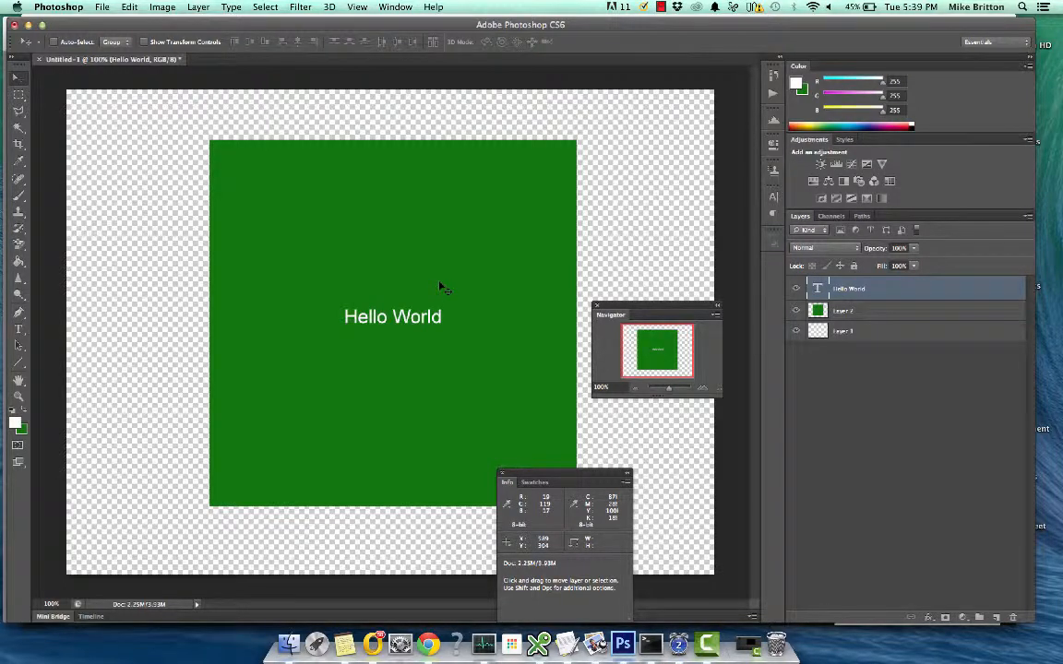
mouse_move(452, 286)
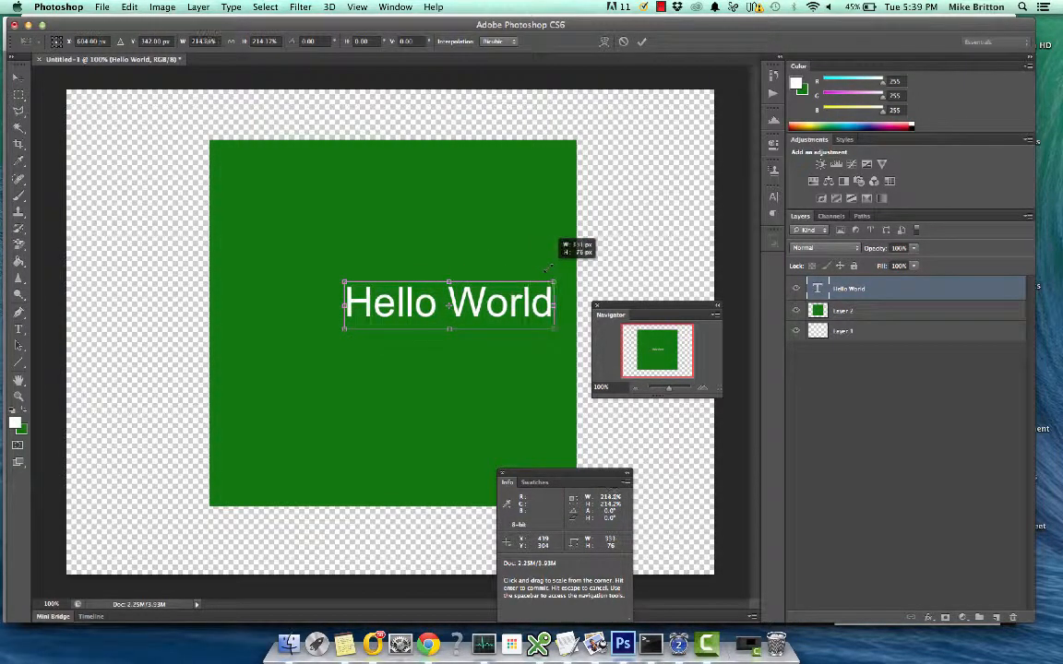
drag(557, 267, 572, 273)
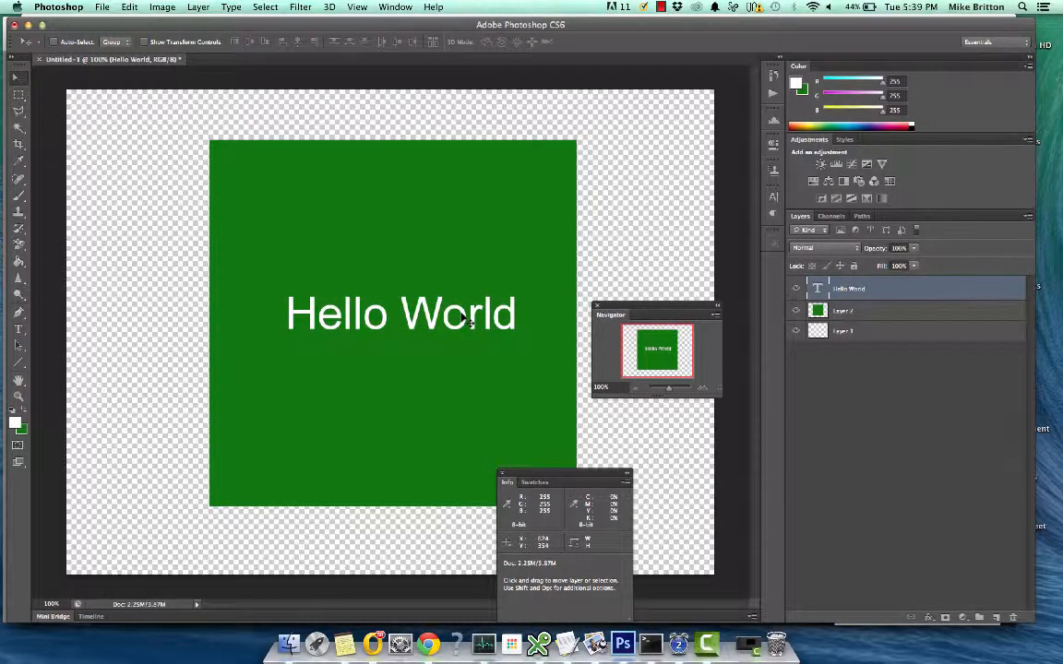
mouse_move(544, 126)
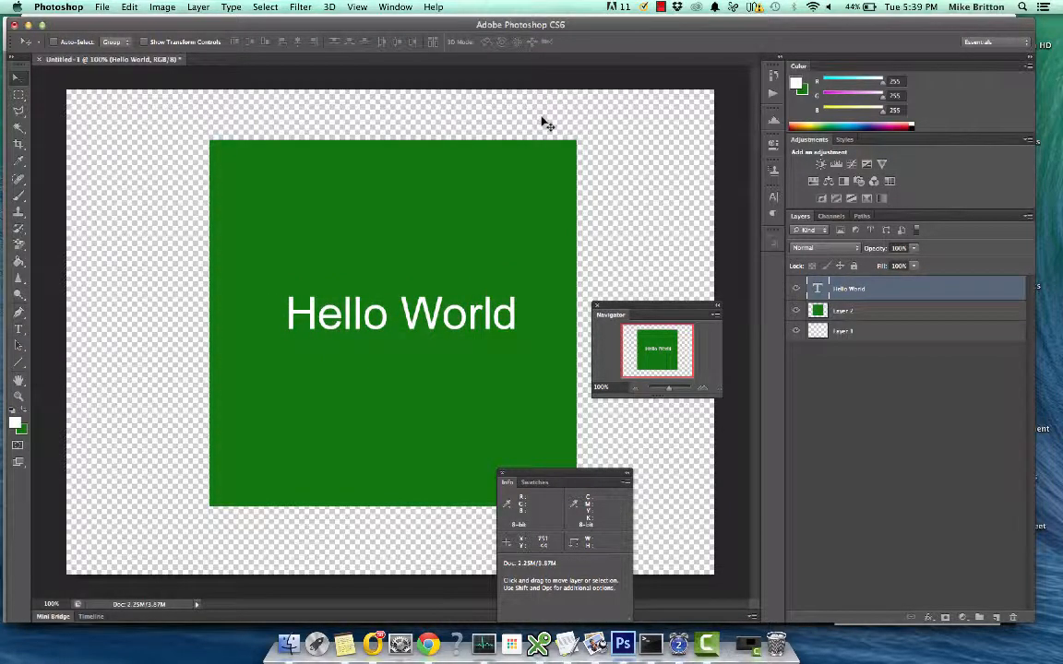